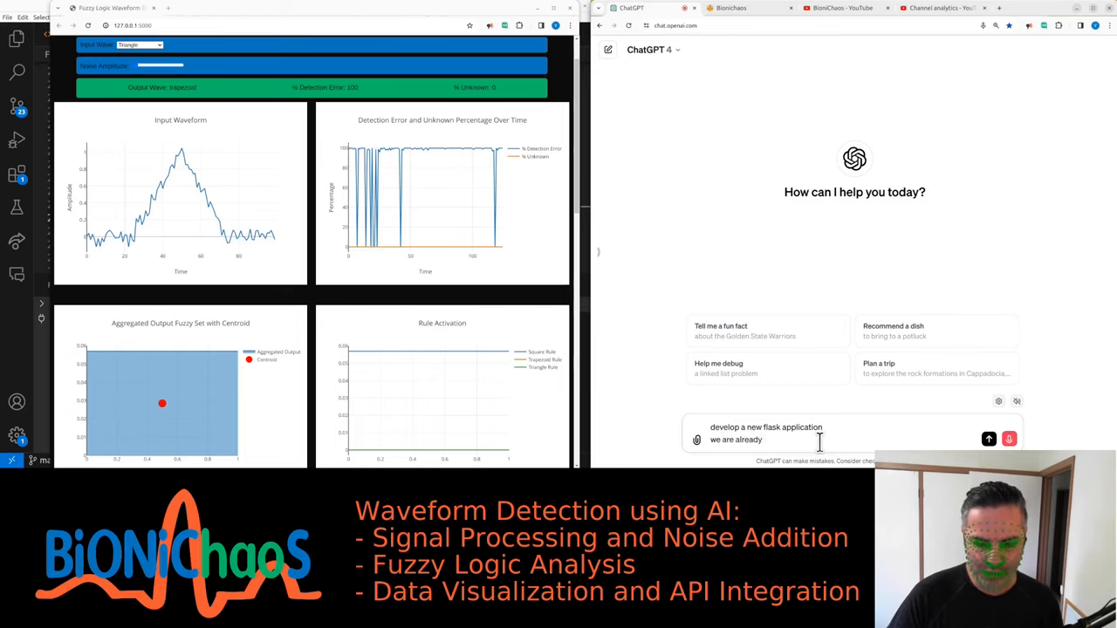
Step: Describe the fuzzy-logic Flask teaching app for detecting EMG chewing artifacts in EEG
text(hosting a few)
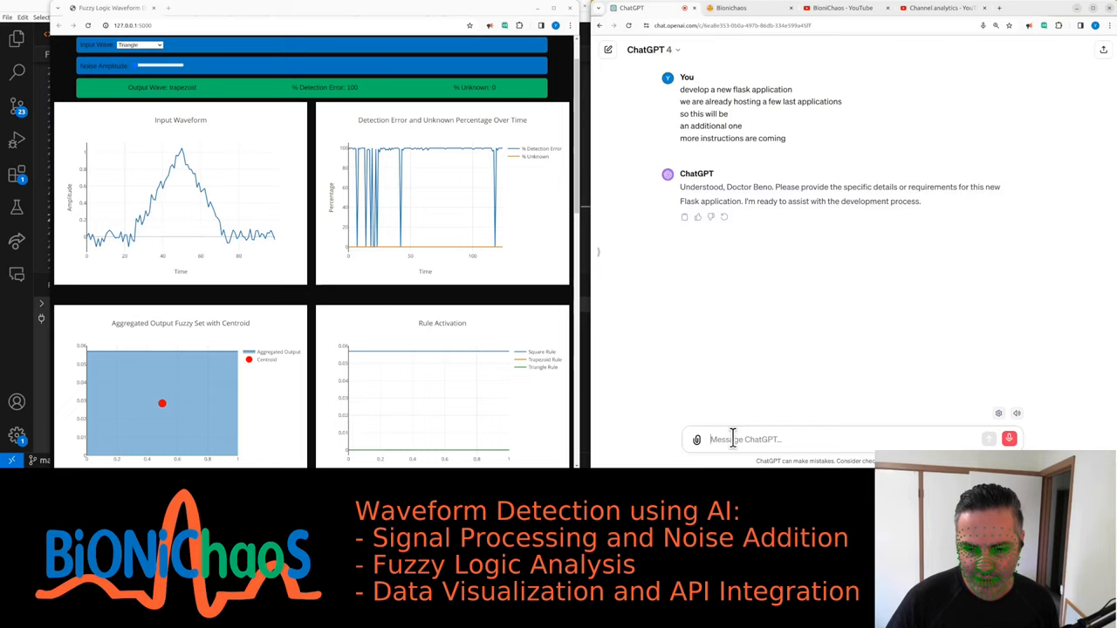
text(okay the flask application is)
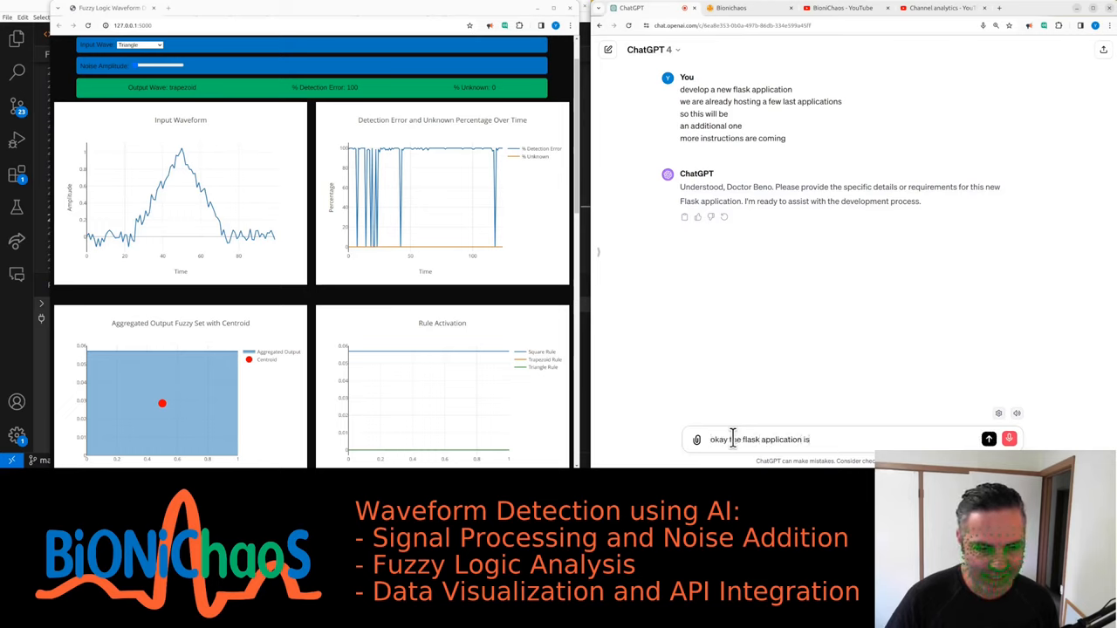
text(around Fuzzy Logic)
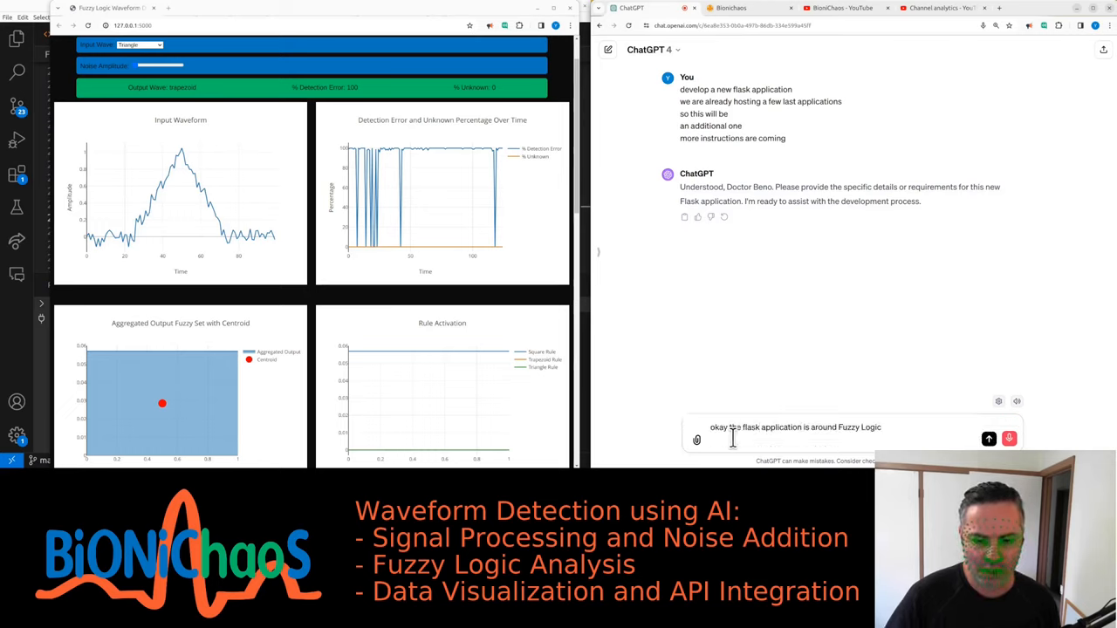
text(it should be an interactive to teaching how to use fuzzle logic)
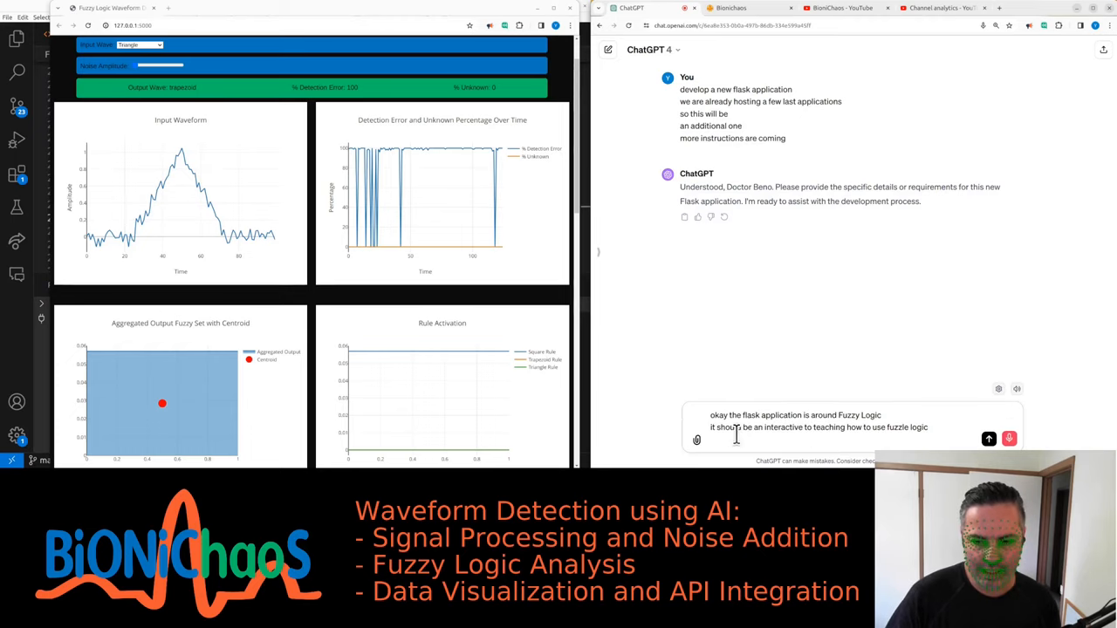
text(there specific application we have)
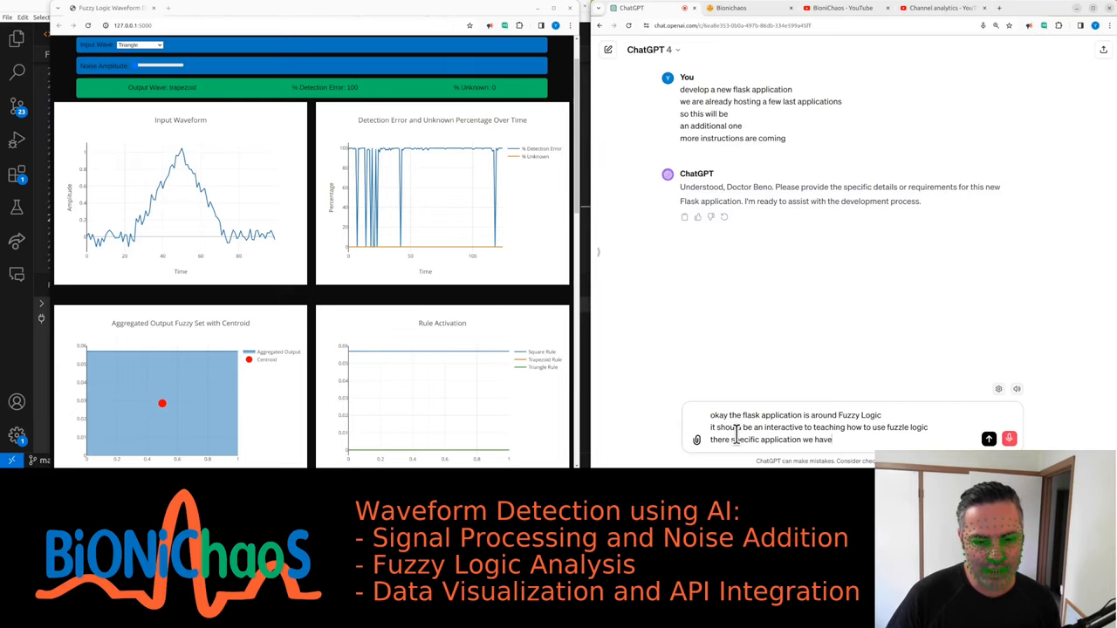
text(in mind is)
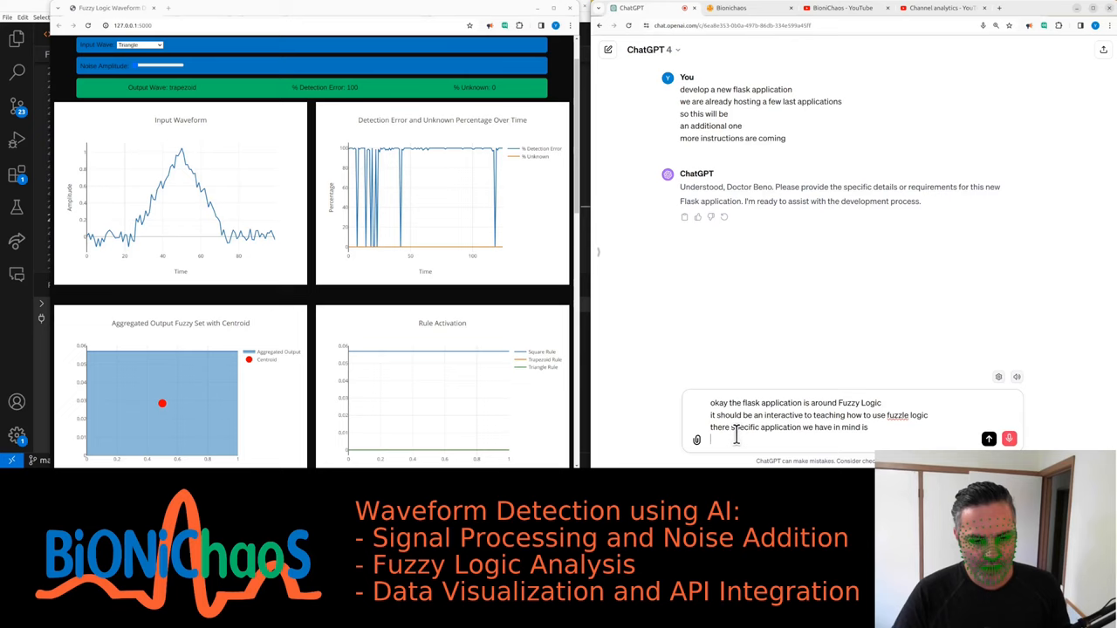
text(determining)
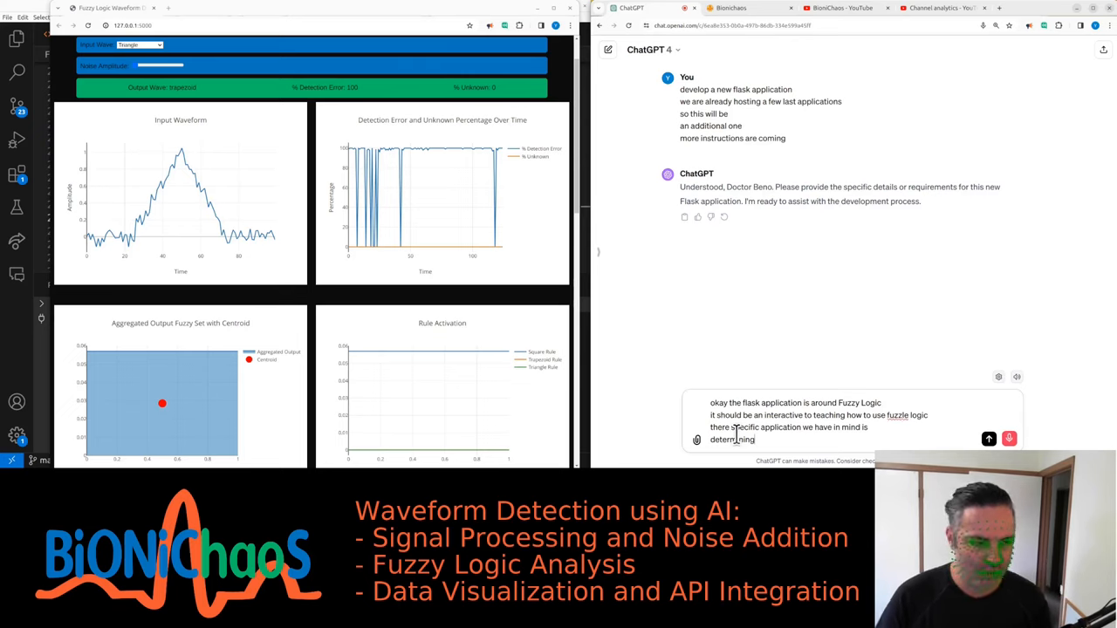
text(the level of noise in an EEG signal)
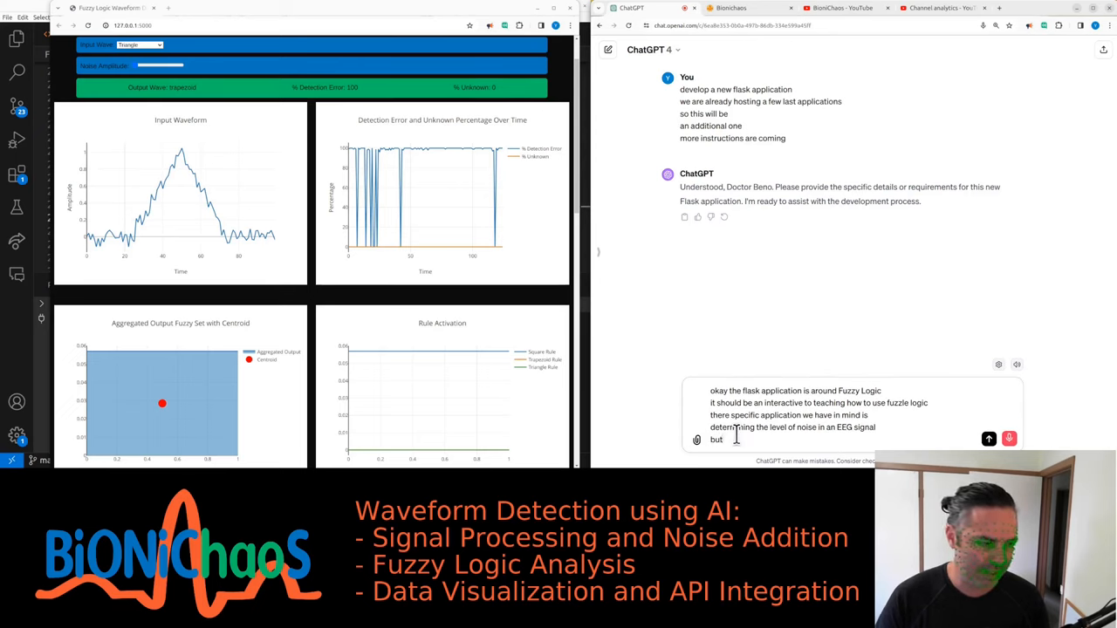
text(particularly thinking)
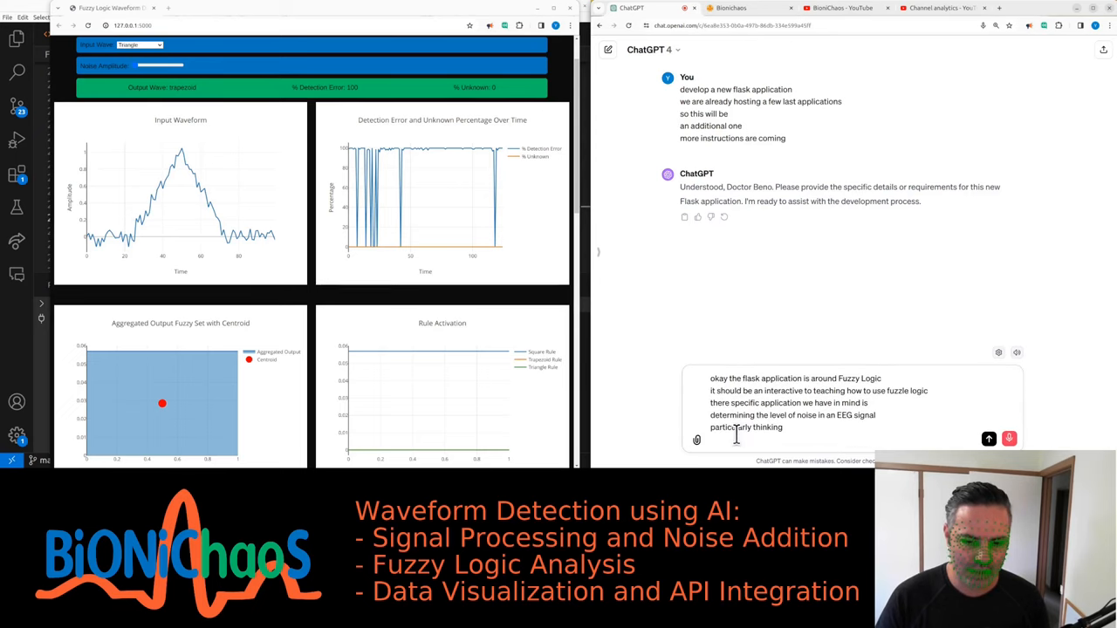
text(EMG drawing artifacts)
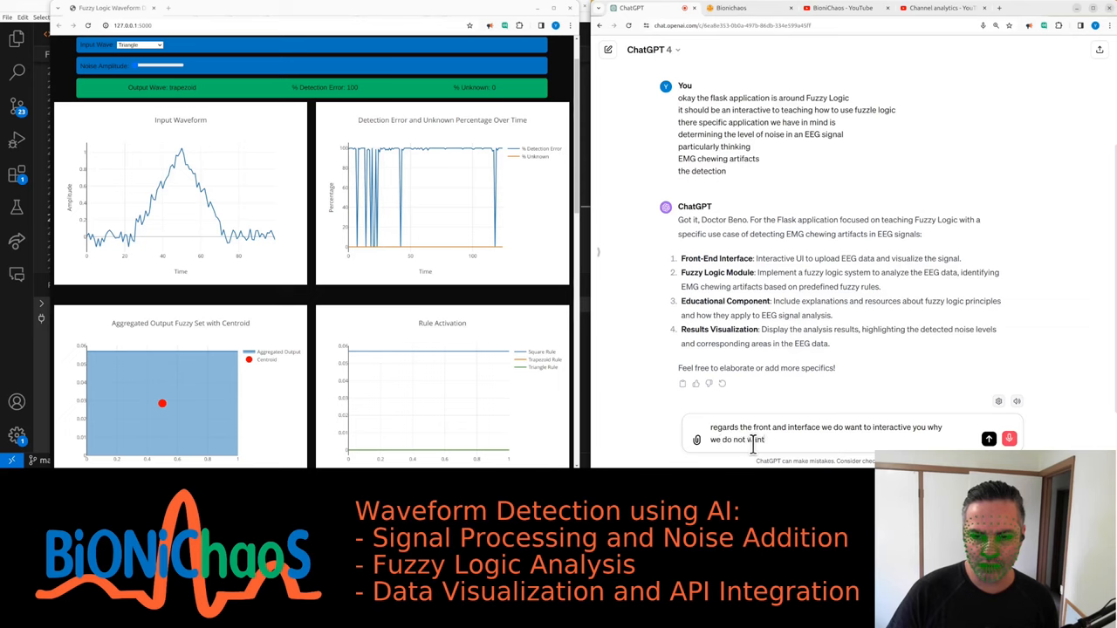
Step: Ask for synthetic EEG with a scroller instead of uploads, then approve the plan
text(to upload each and this stage)
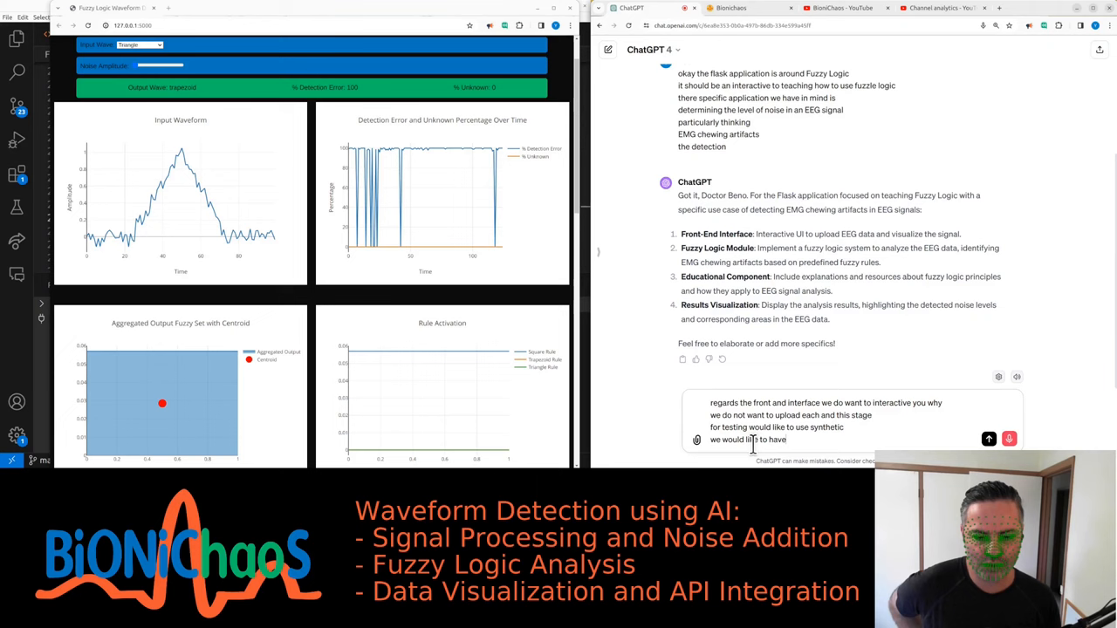
text(some sort of scroller that moves through)
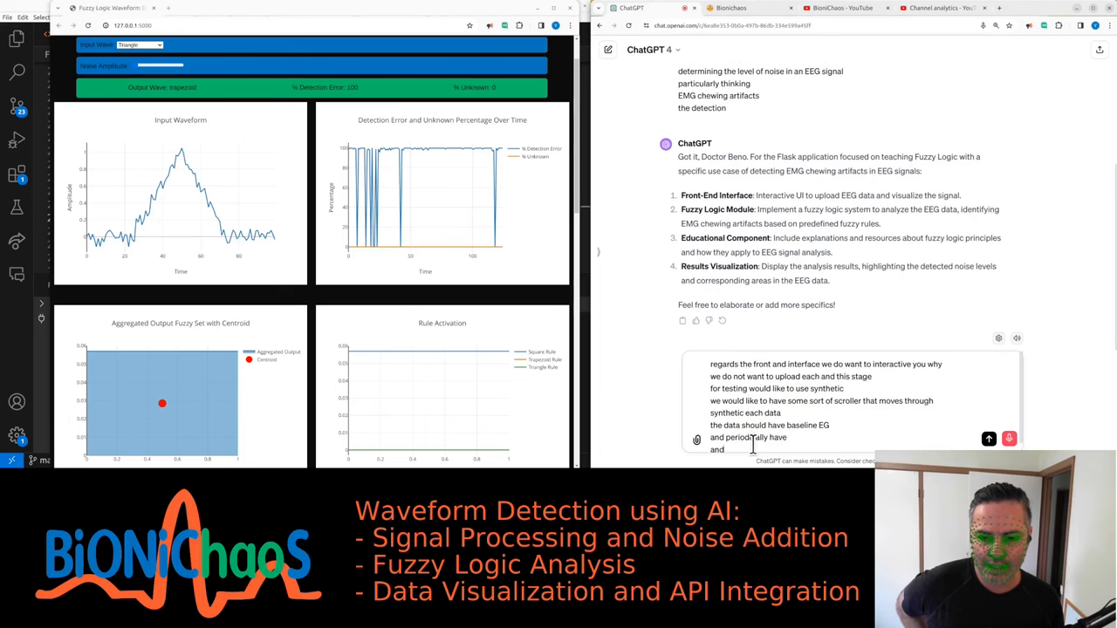
text(EMG)
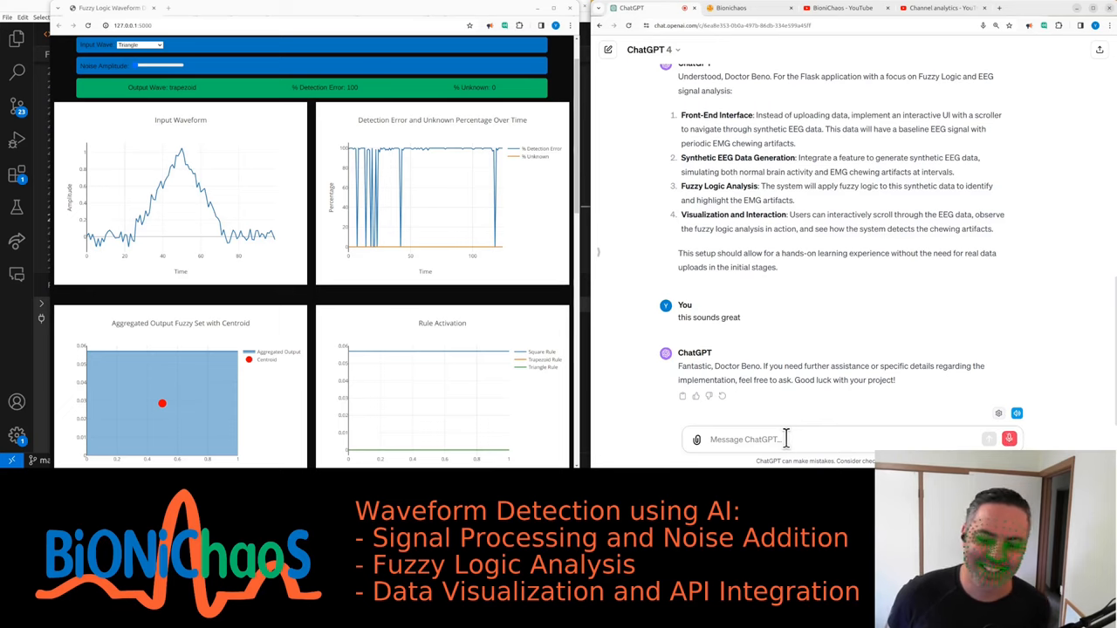
Step: Request a scrollable EEG signal with EMG chewing artifacts and clean-versus-contaminated fuzzy decisions
text(yes)
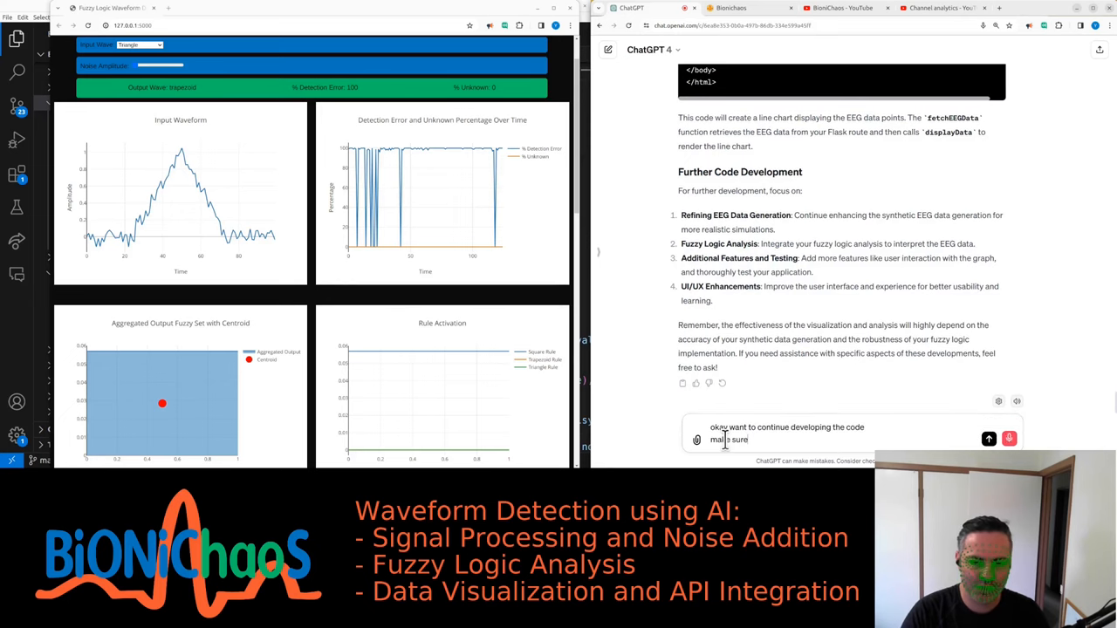
text(we have a scroll off for moving through the ages signal)
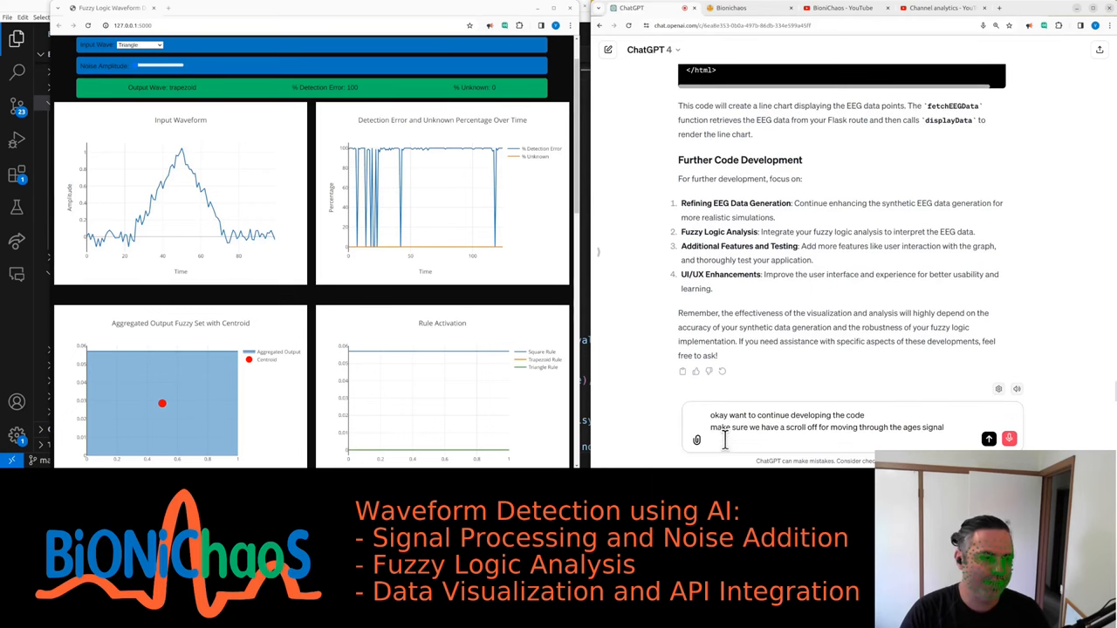
text(the IC signal should have)
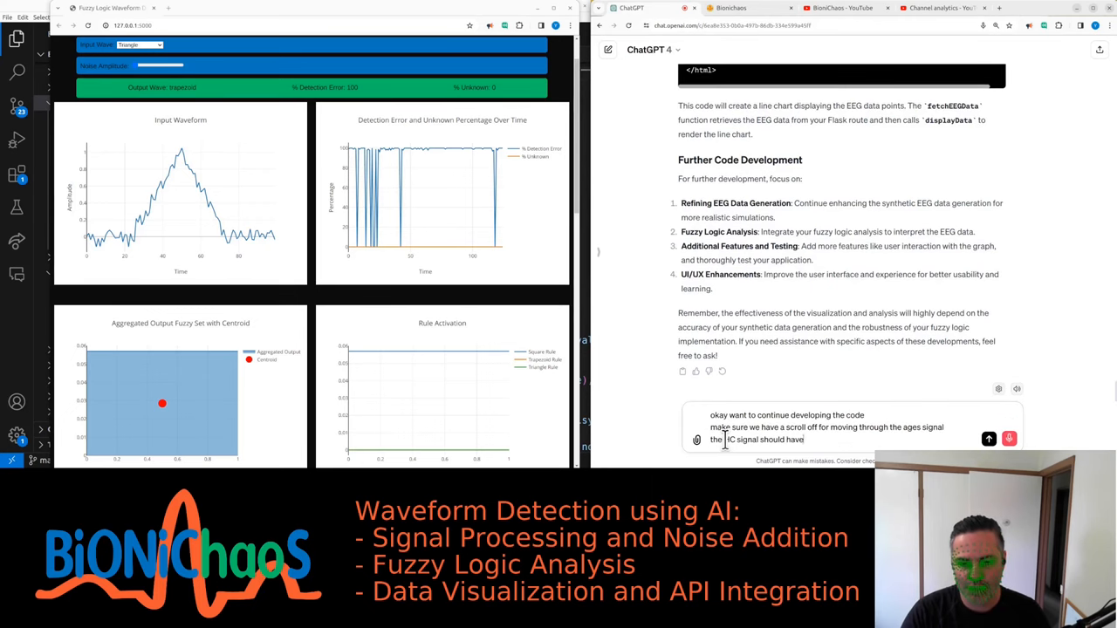
text(EMG chewing out of facts presented periodically)
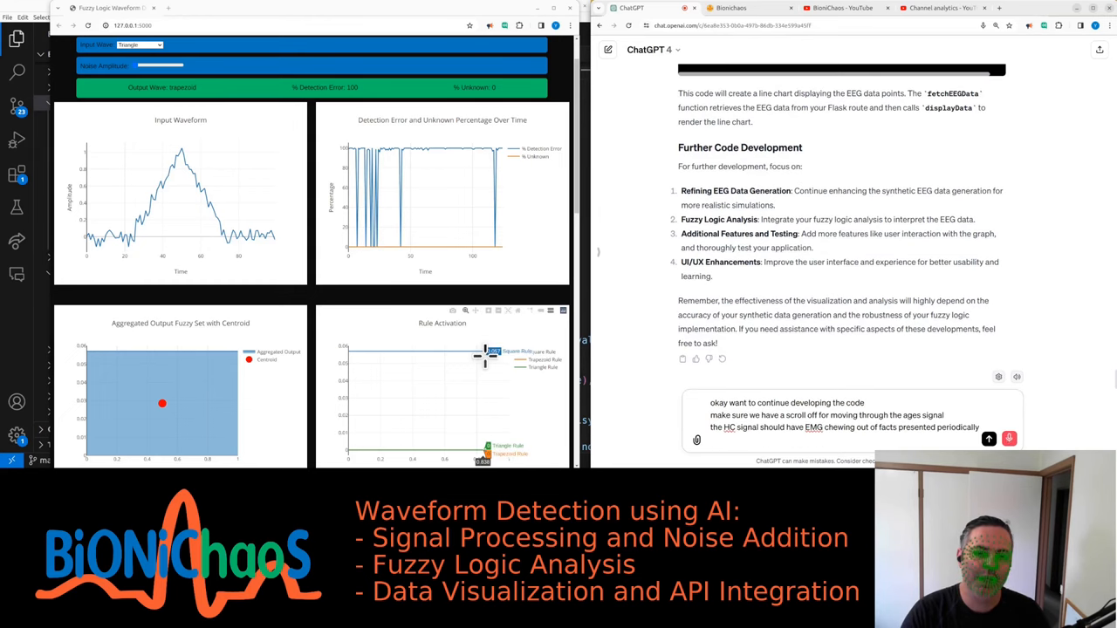
text(we also would like)
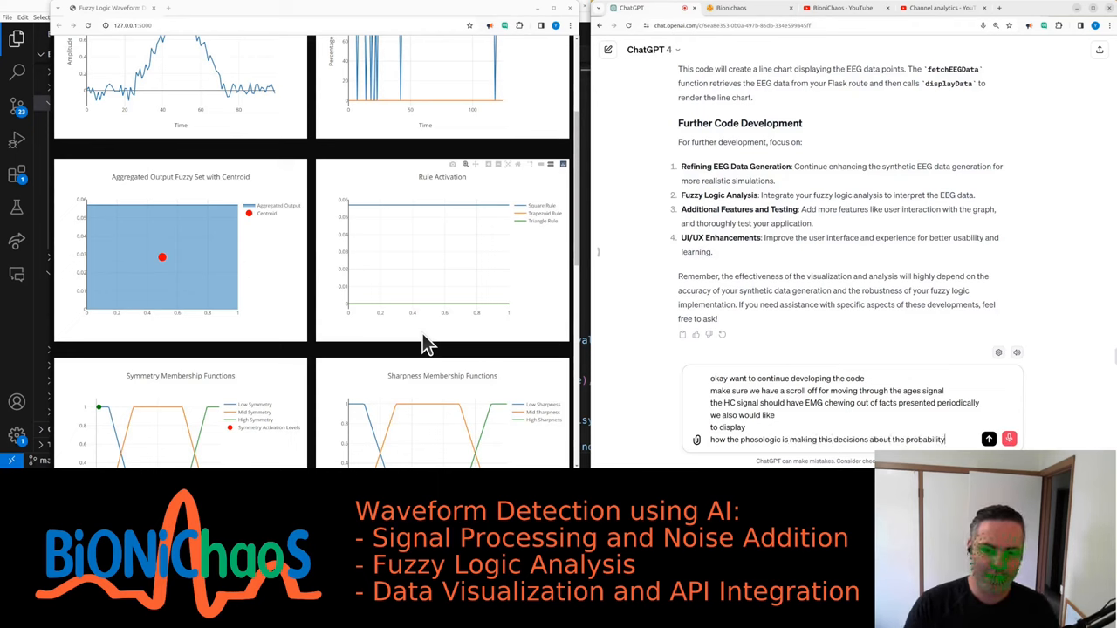
text(signal)
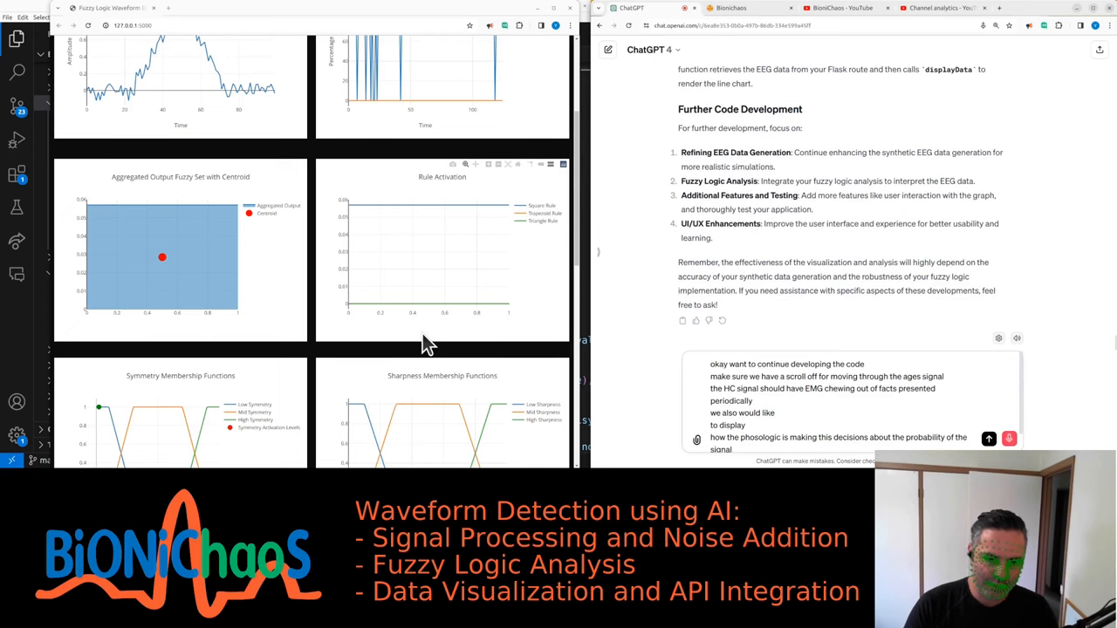
text(being clean EG or contaminated with)
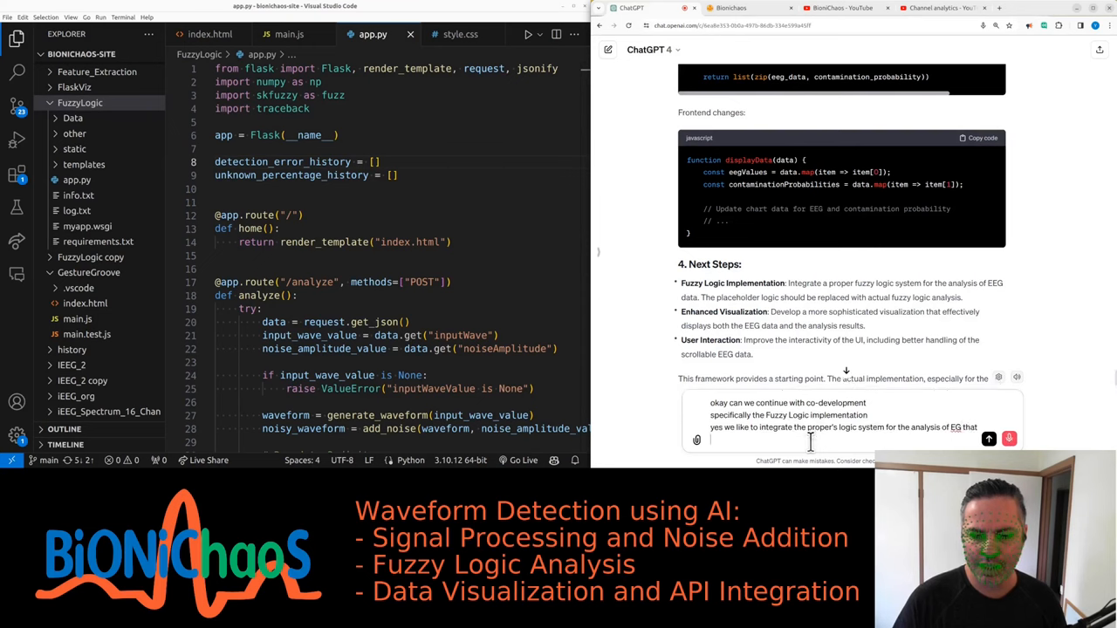
Step: Start a prompt asking for fuzzy-logic EEG analysis on amplitude and frequency features
text(we would)
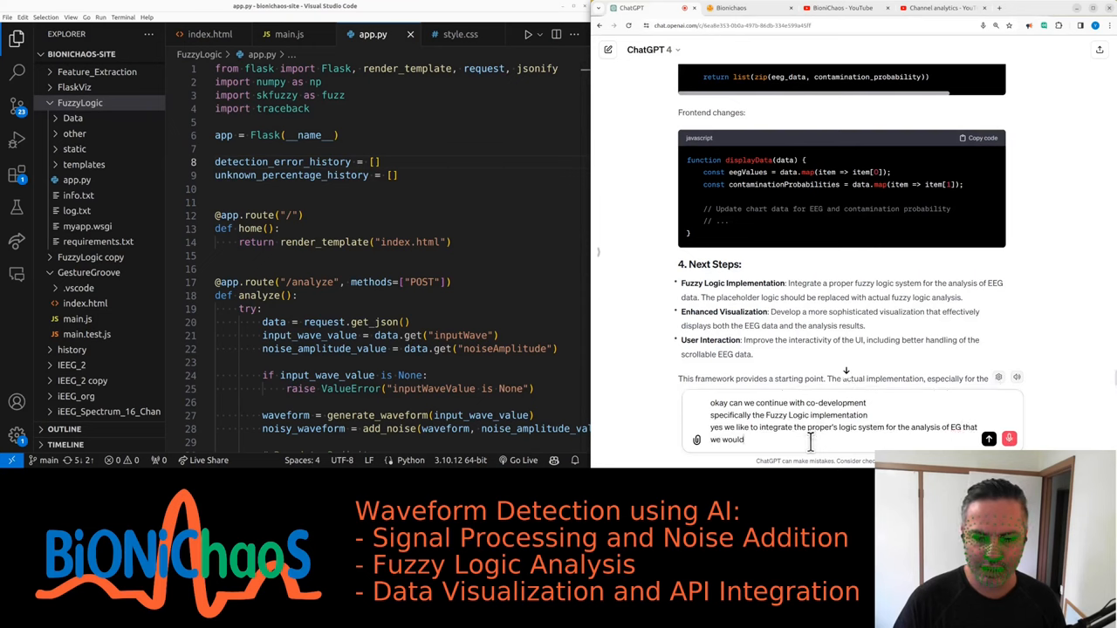
text(like to)
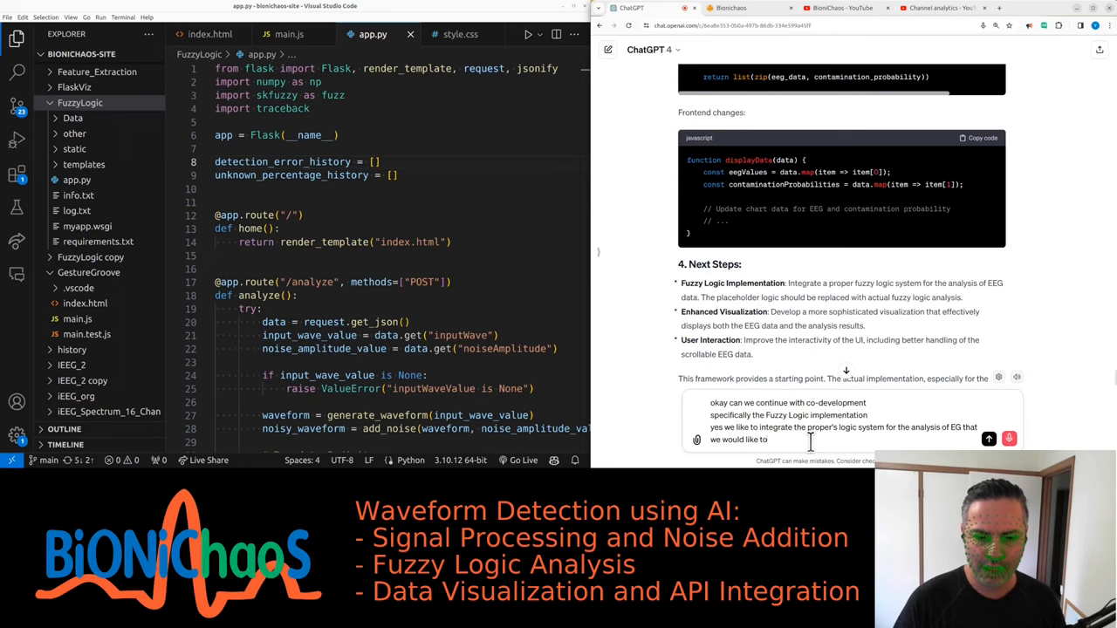
text(look at features like amplitude and frequency)
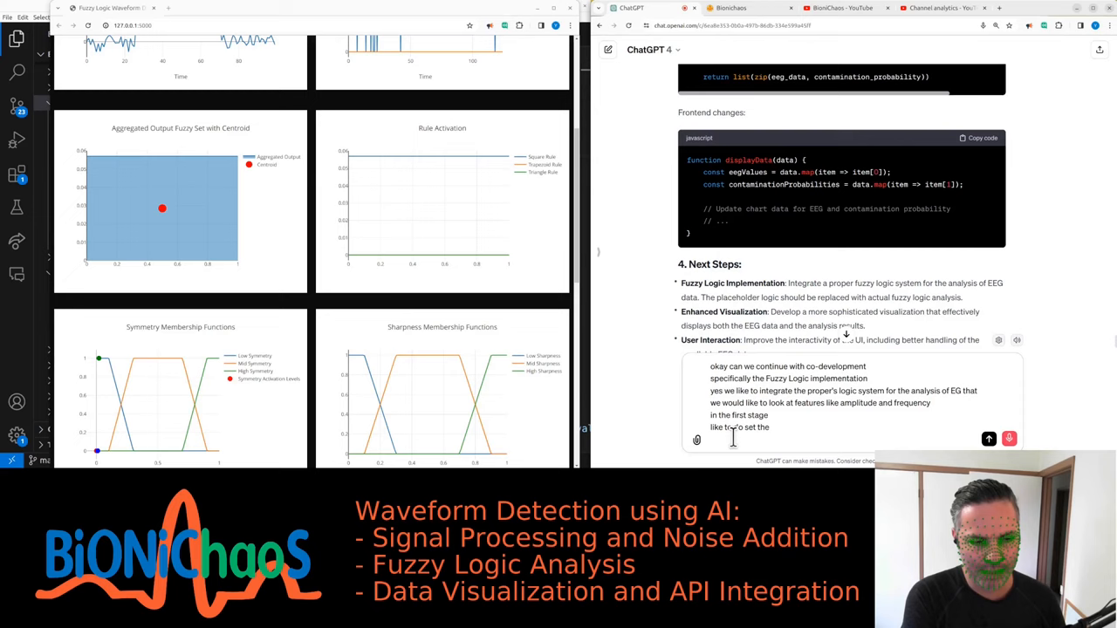
Step: Specify trapezoidal low, medium and high membership functions between 0 and 1 for each feature
text(membership functions)
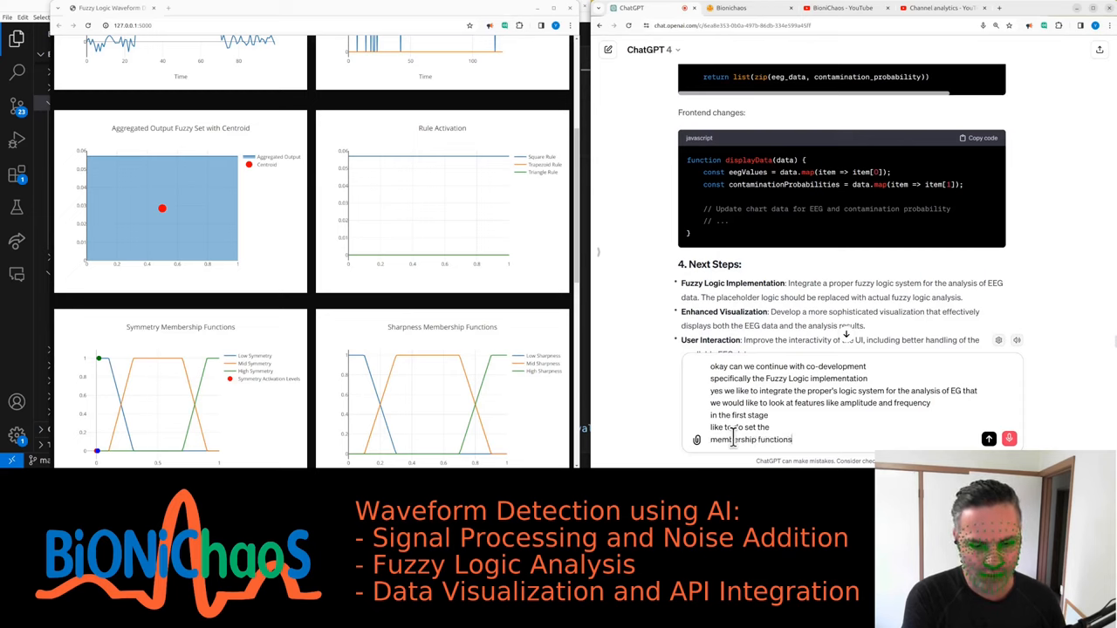
text(using a trapezoid)
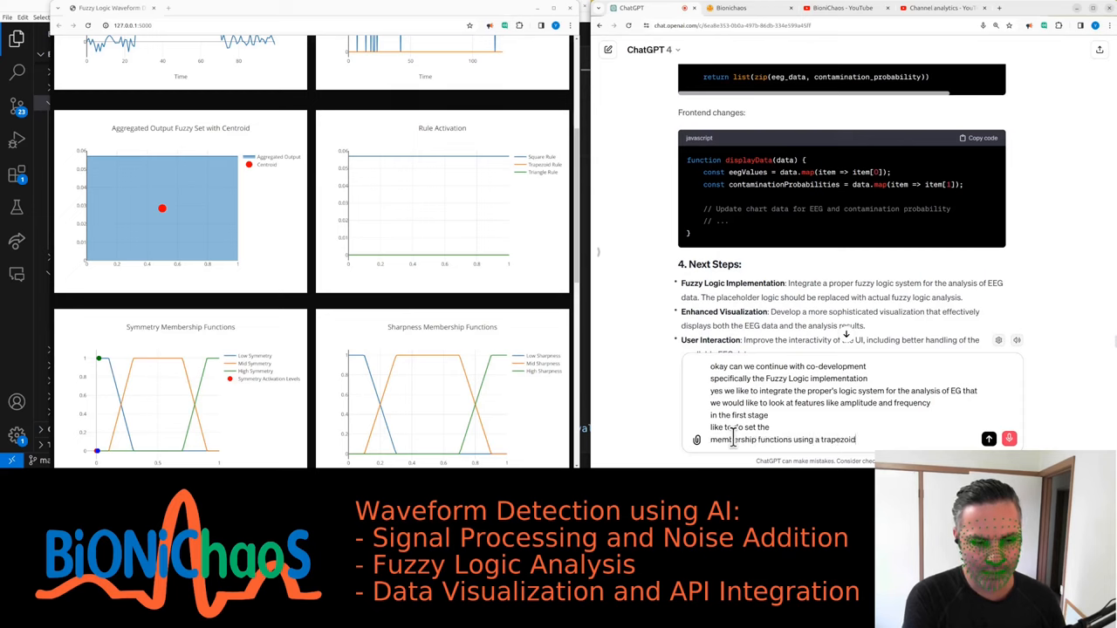
text(shapes between)
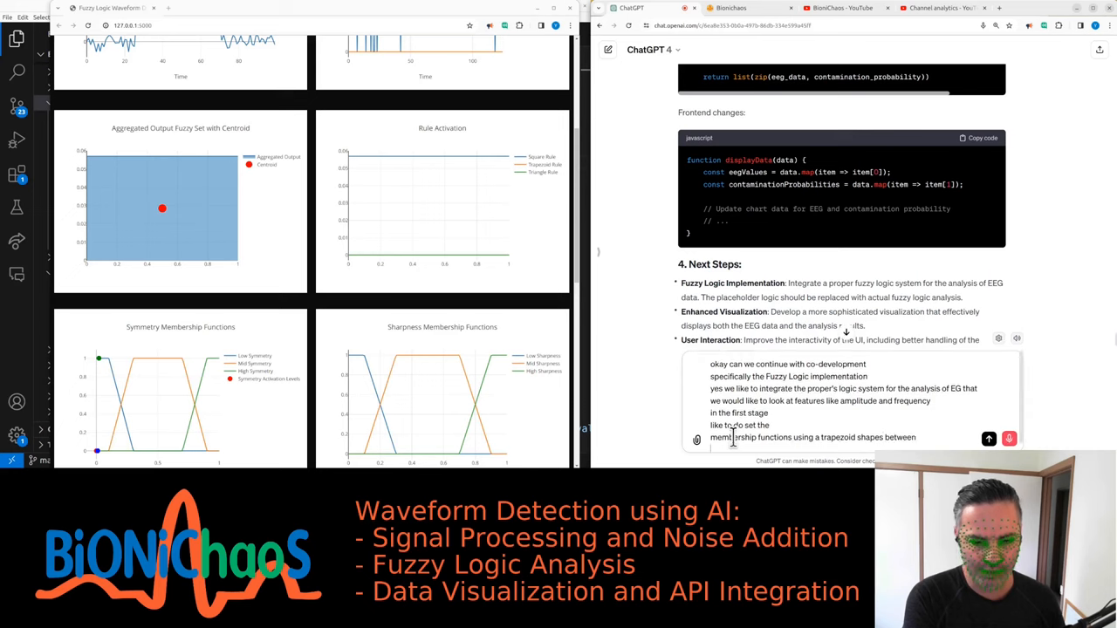
text(0 and 1)
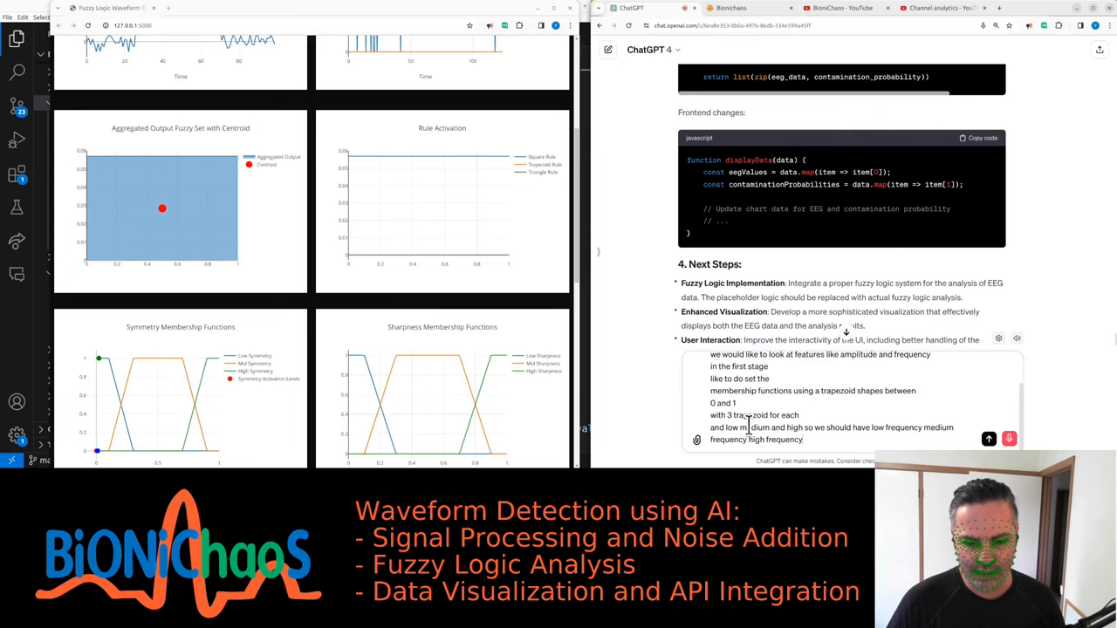
text(and the same for)
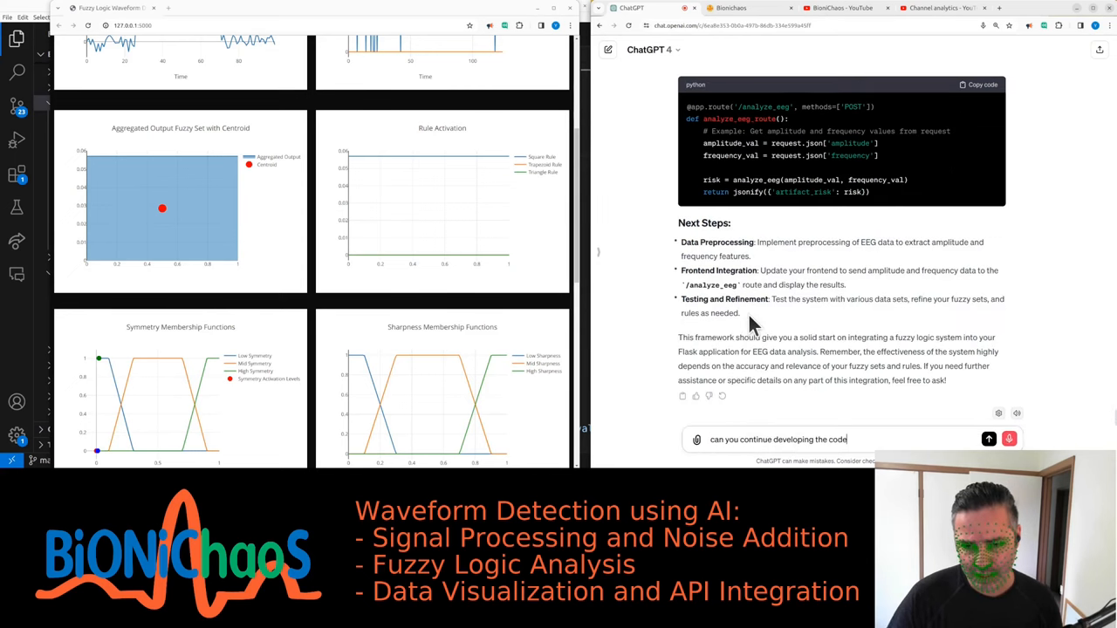
Step: Ask ChatGPT to implement preprocessing that extracts amplitude and frequency from the data
text(focus on the data pre-processing)
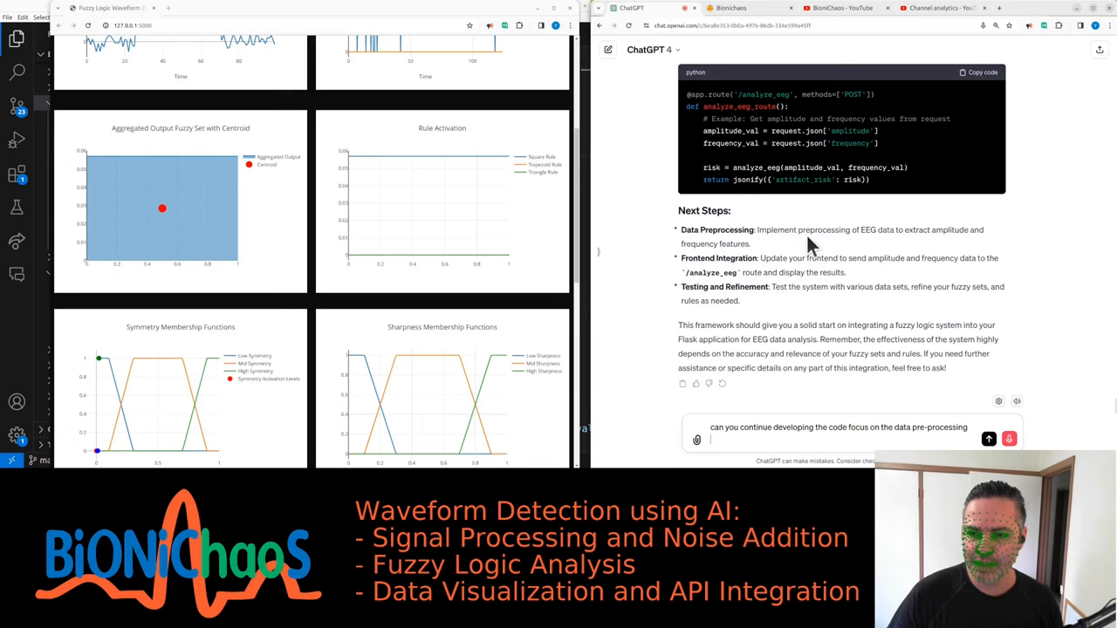
text(implement preprocessing)
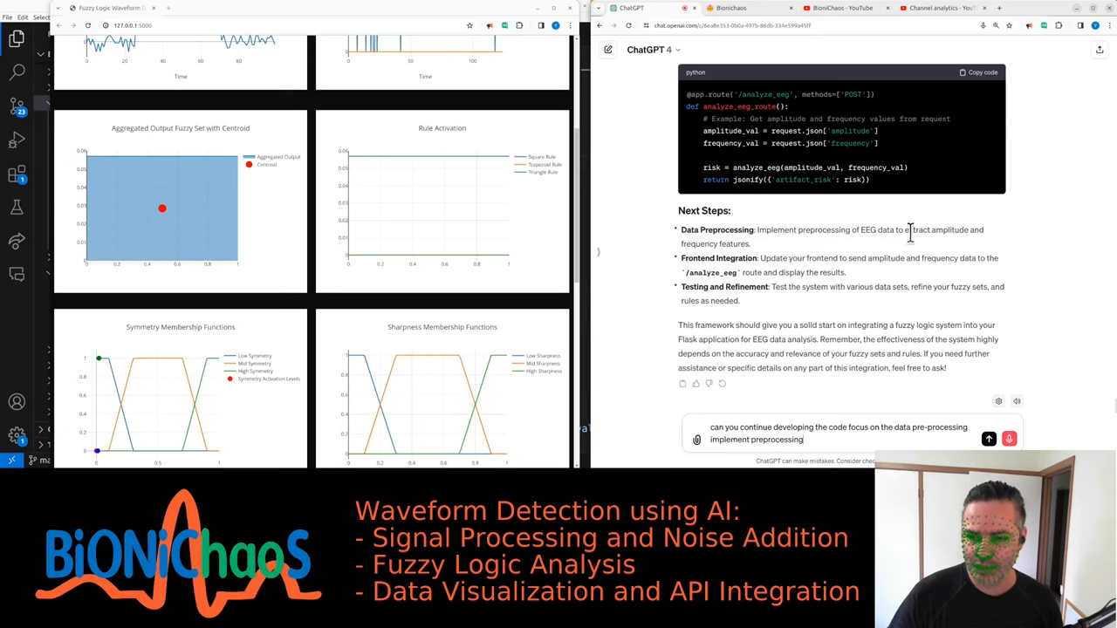
text(of each data to extract amplitude)
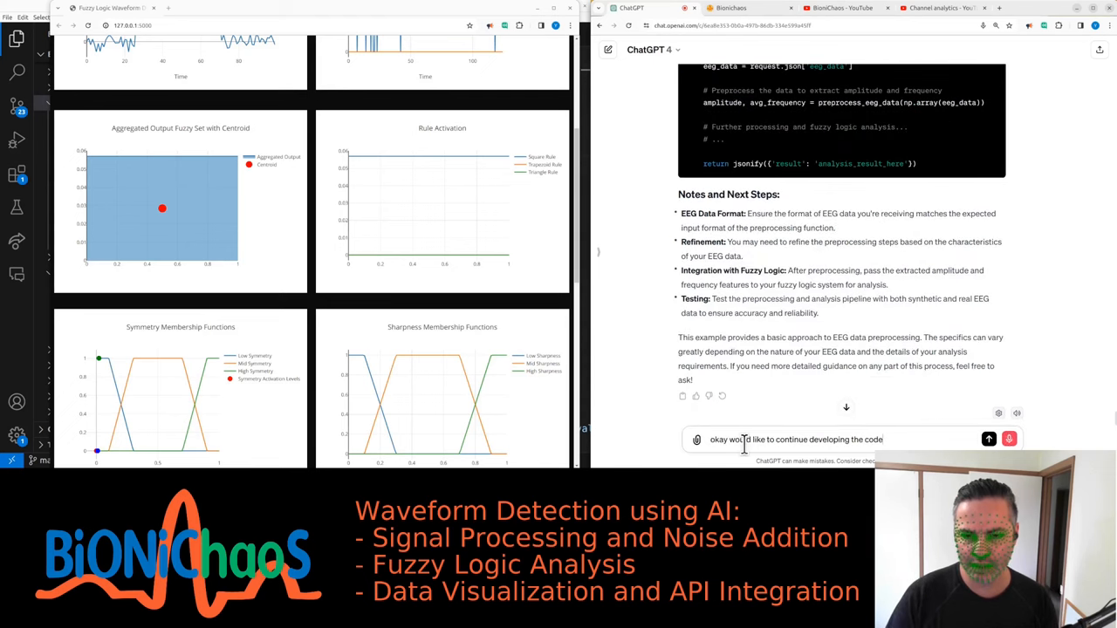
Step: Note the code is untested and ask to confirm fuzzy logic is truly integrated
text(this looks pretty good already)
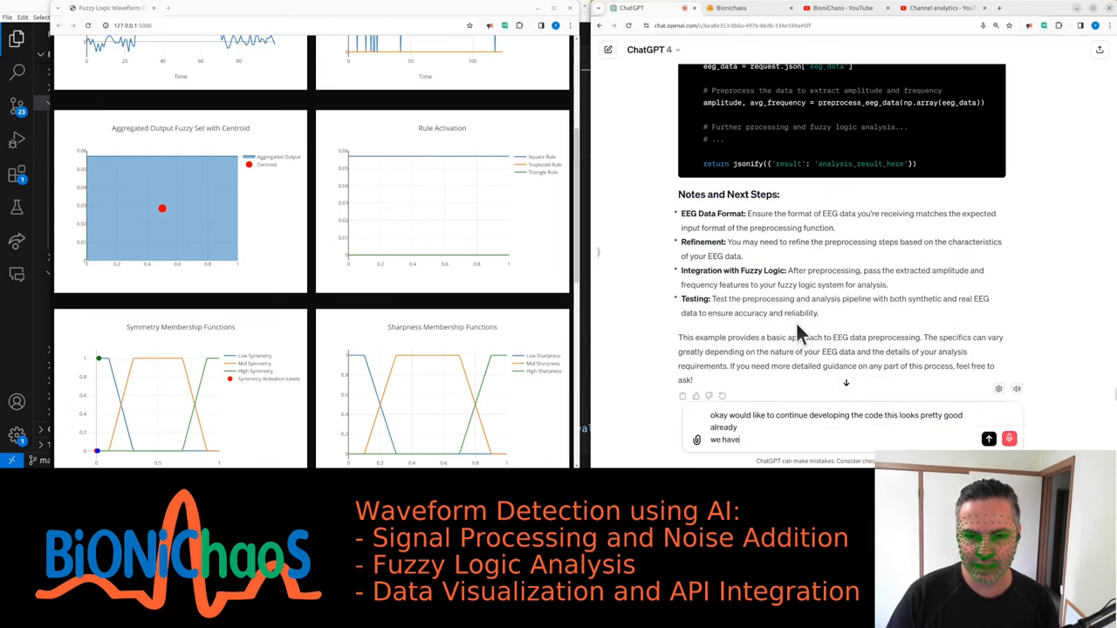
text(we haven't tested it yet though)
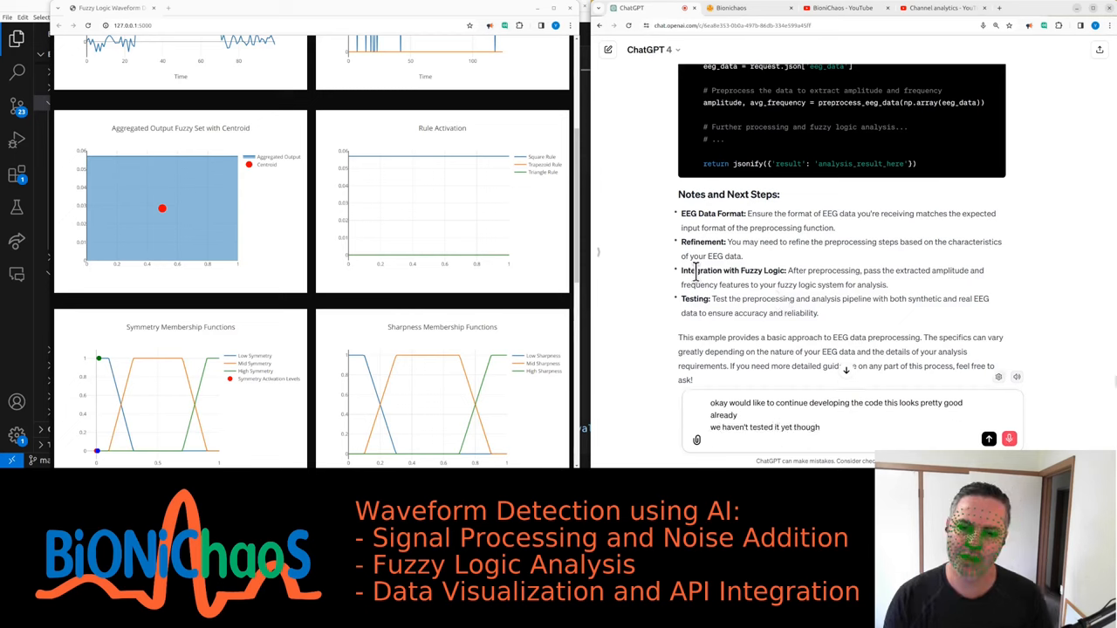
text(can i make sure)
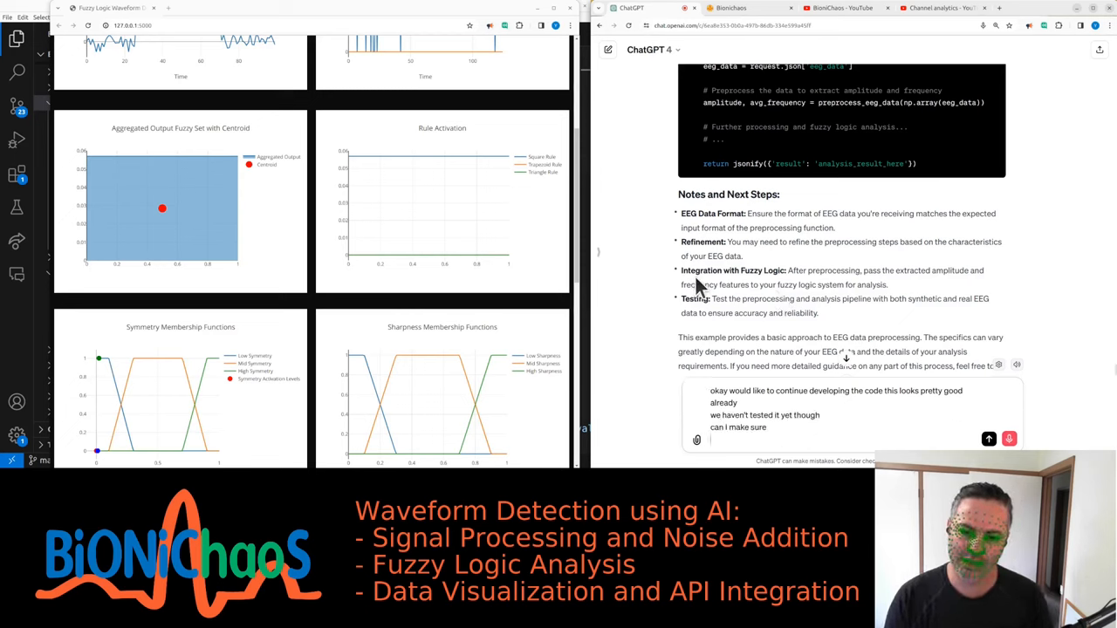
text(the fuzzle logic is actually integrated)
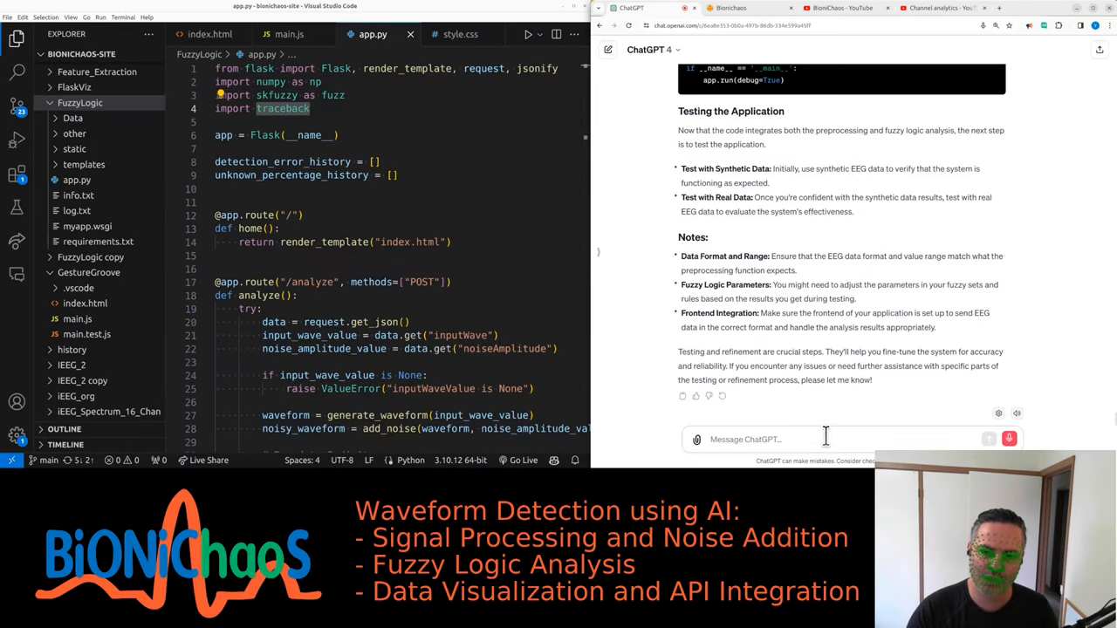
Step: Ask for realistic synthetic EEG and EMG data, testing only on synthetic data
text(can we make sure that their EG synthetic data look)
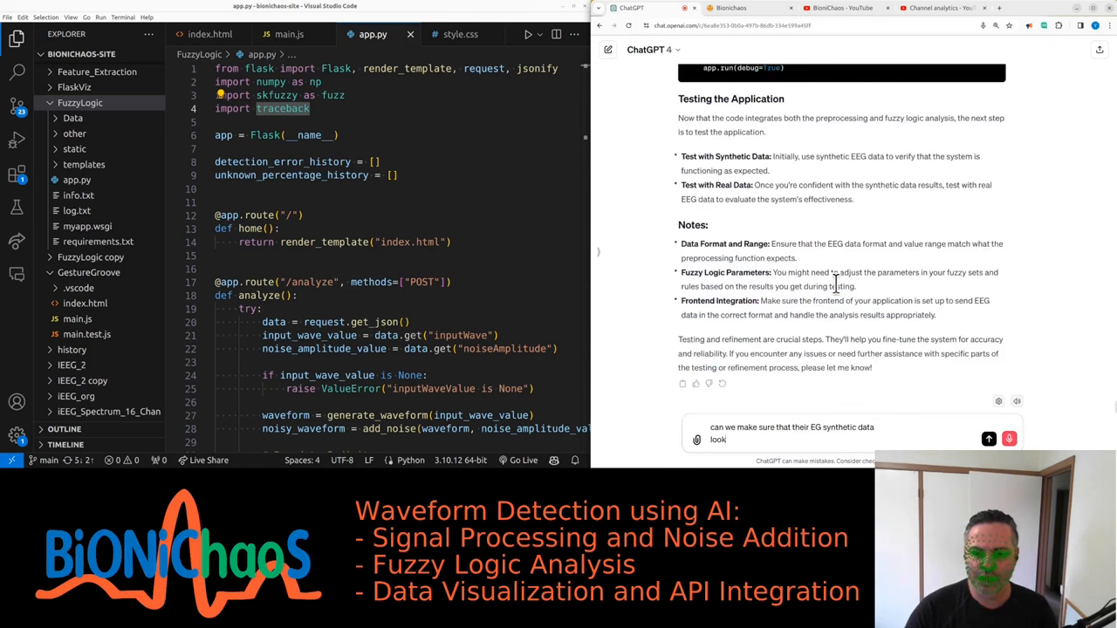
text(s)
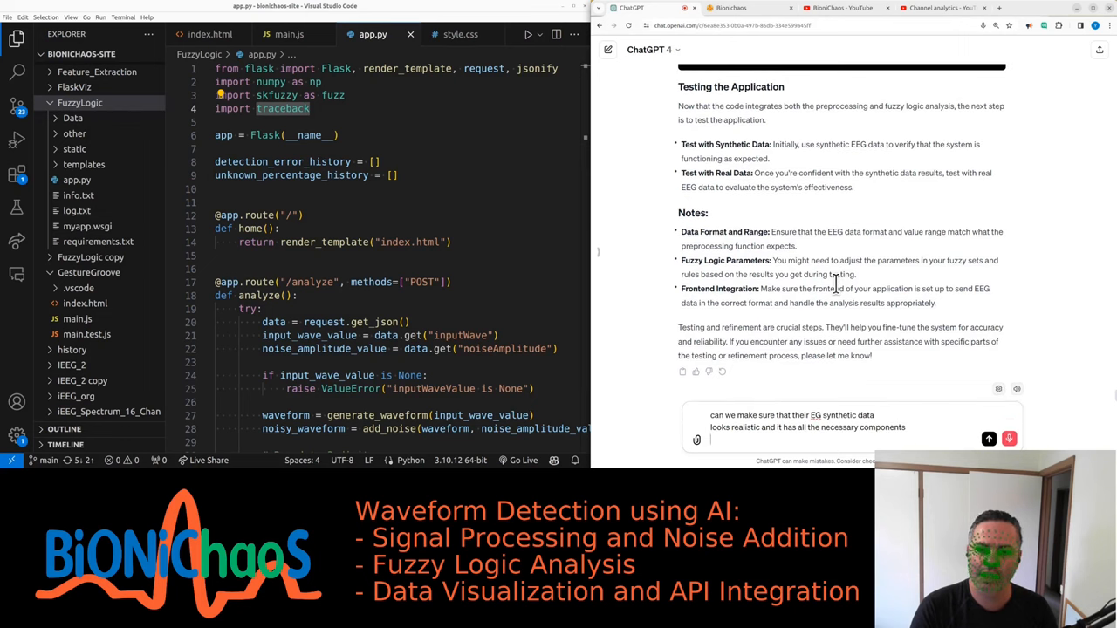
text(same for the EMG)
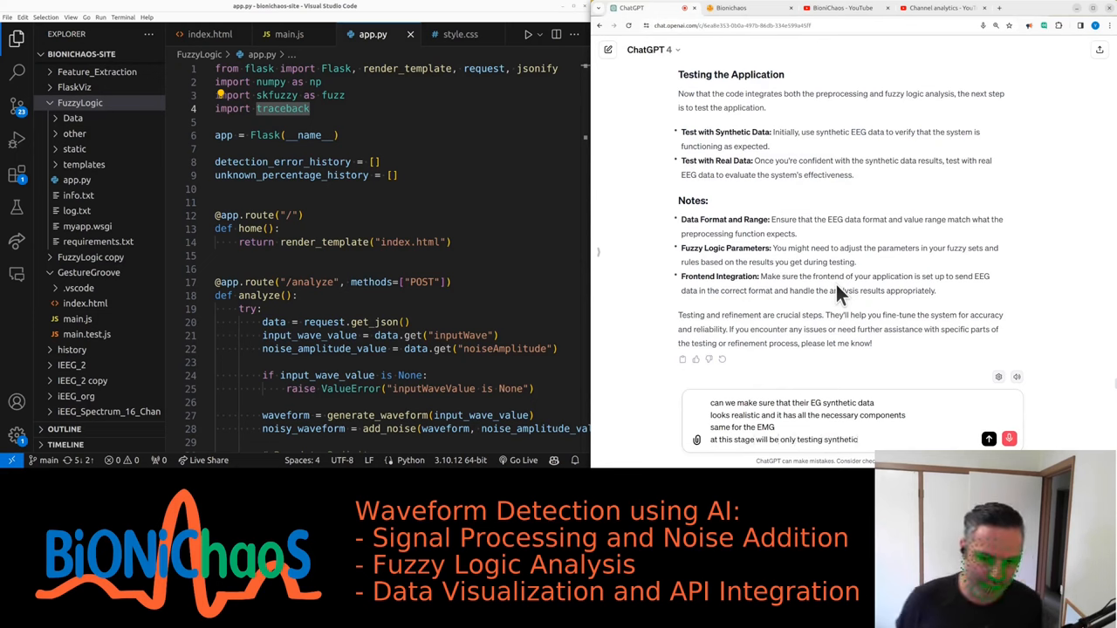
text(data world test with real dot at time)
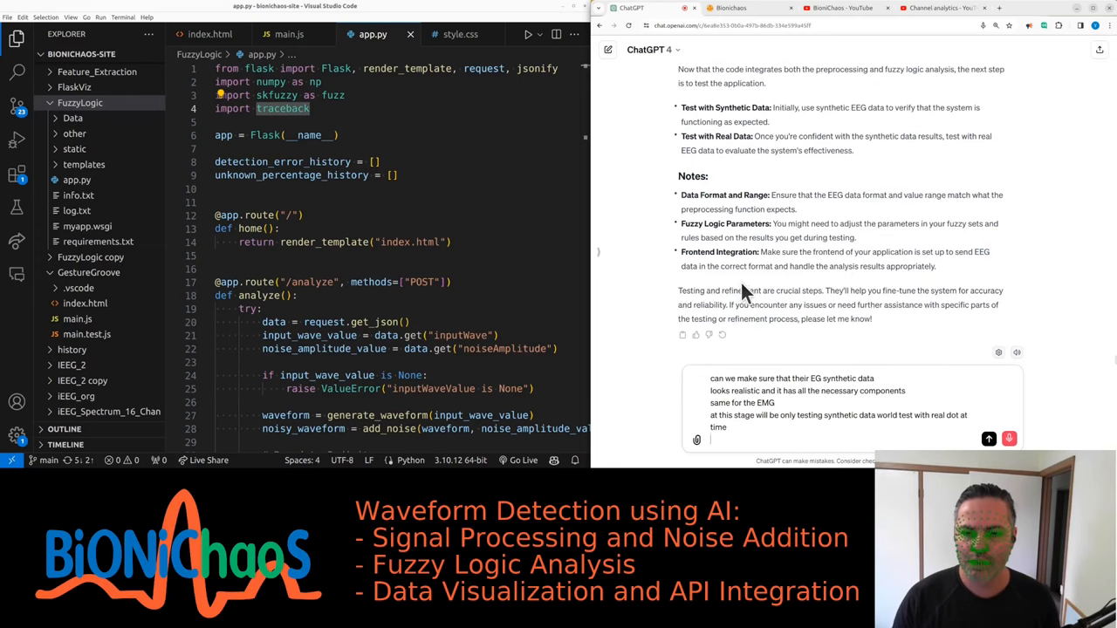
text(we need to make sure)
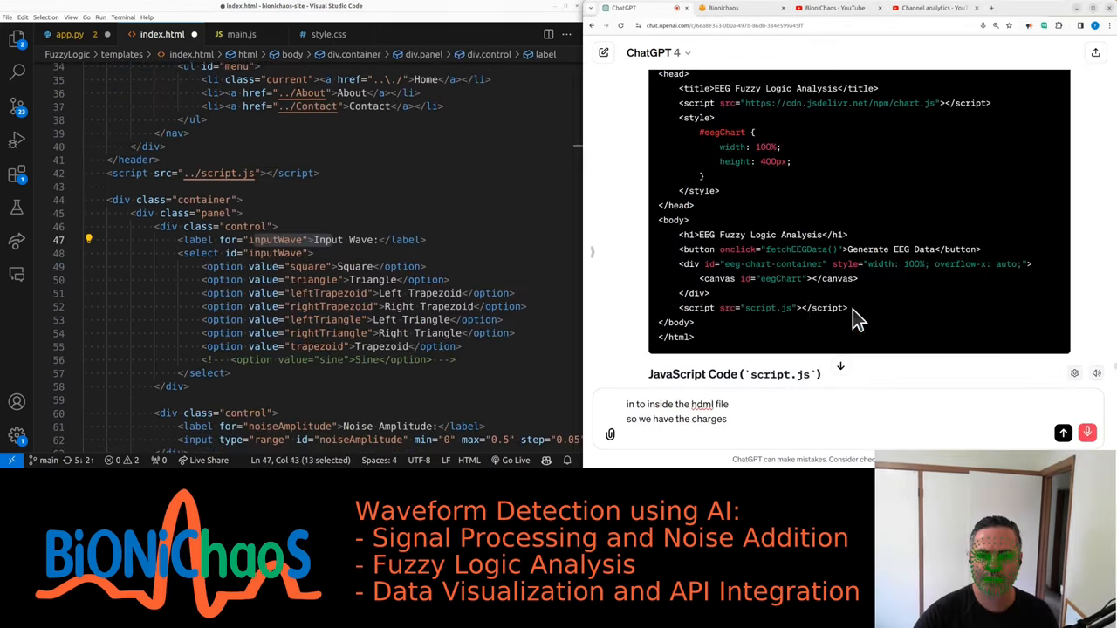
Step: Request no buttons, synthetic data loaded on page load, and a 100-second-segment scroller
text(how many we have each shot and)
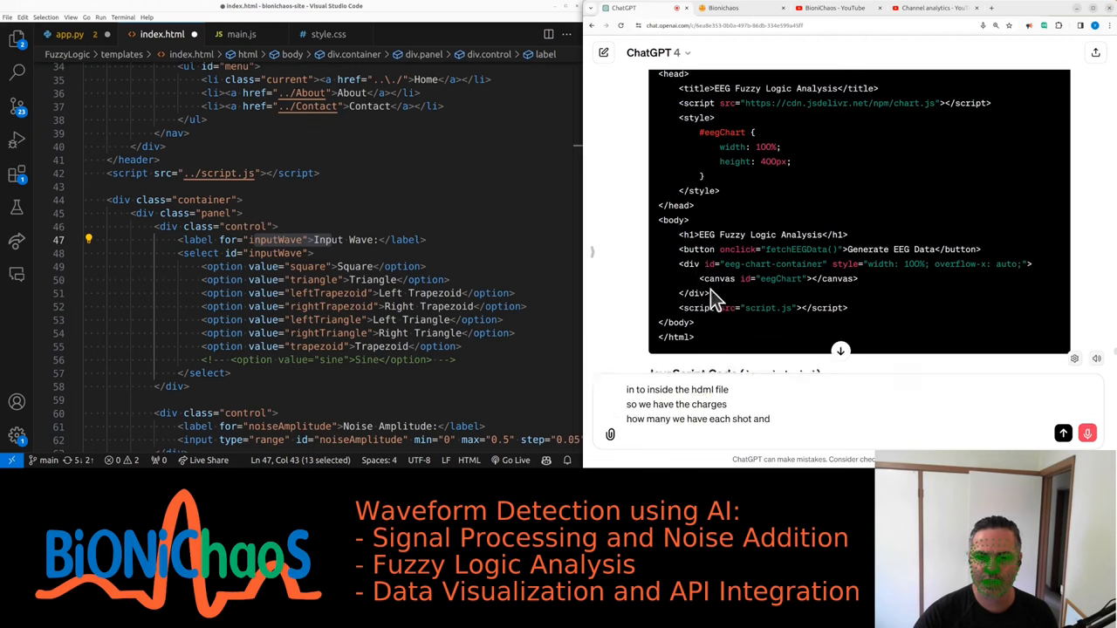
text(button)
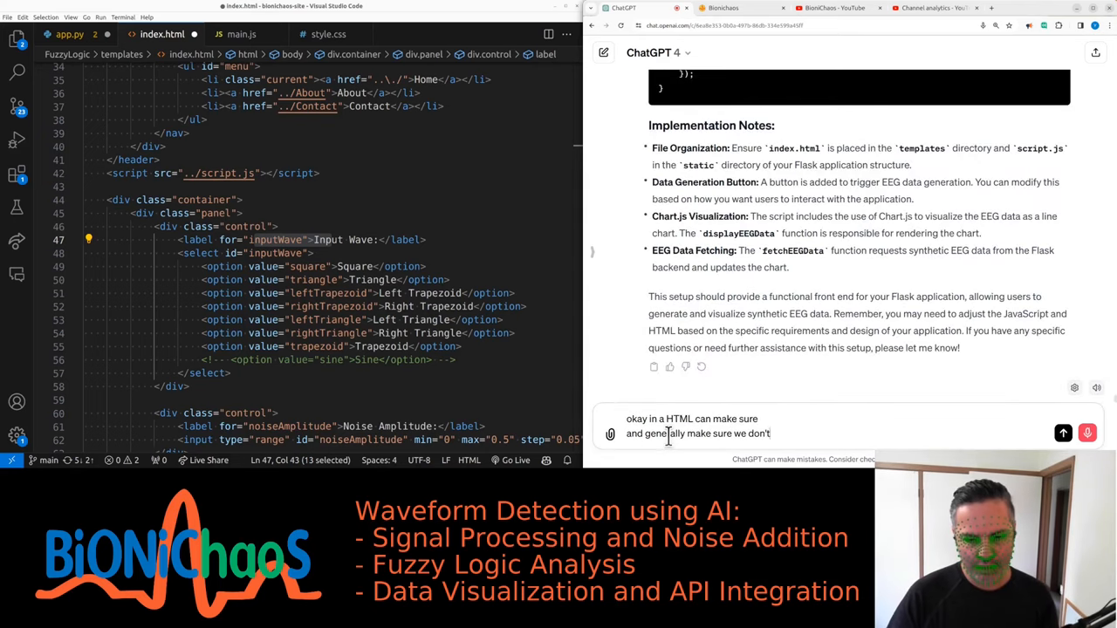
text(need any buttons that)
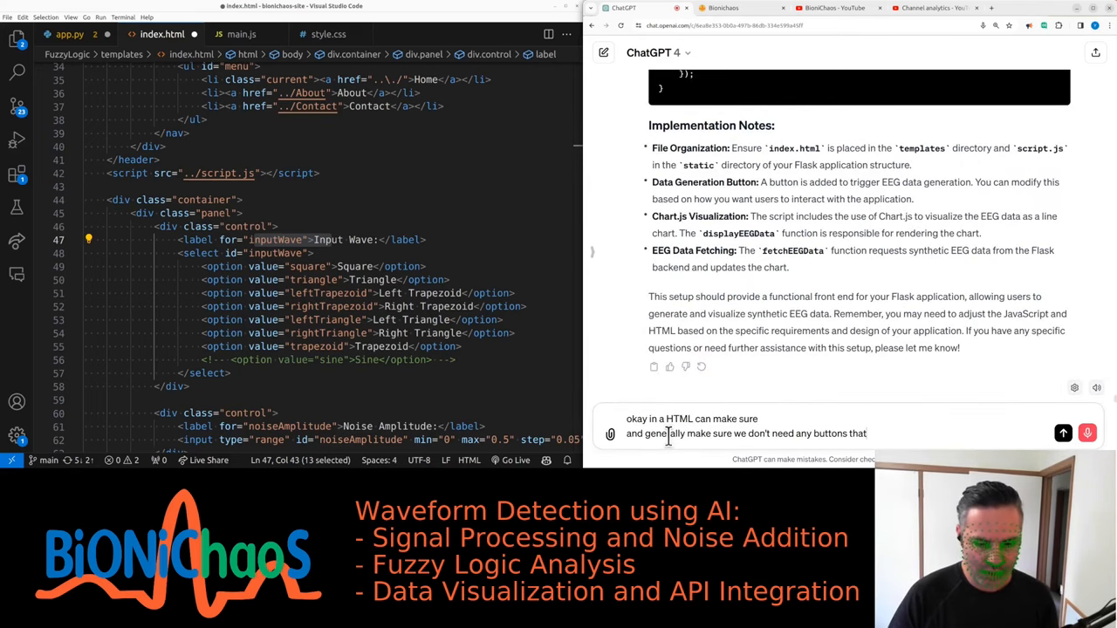
text(this stage I don't think unless there's a really good reason for it)
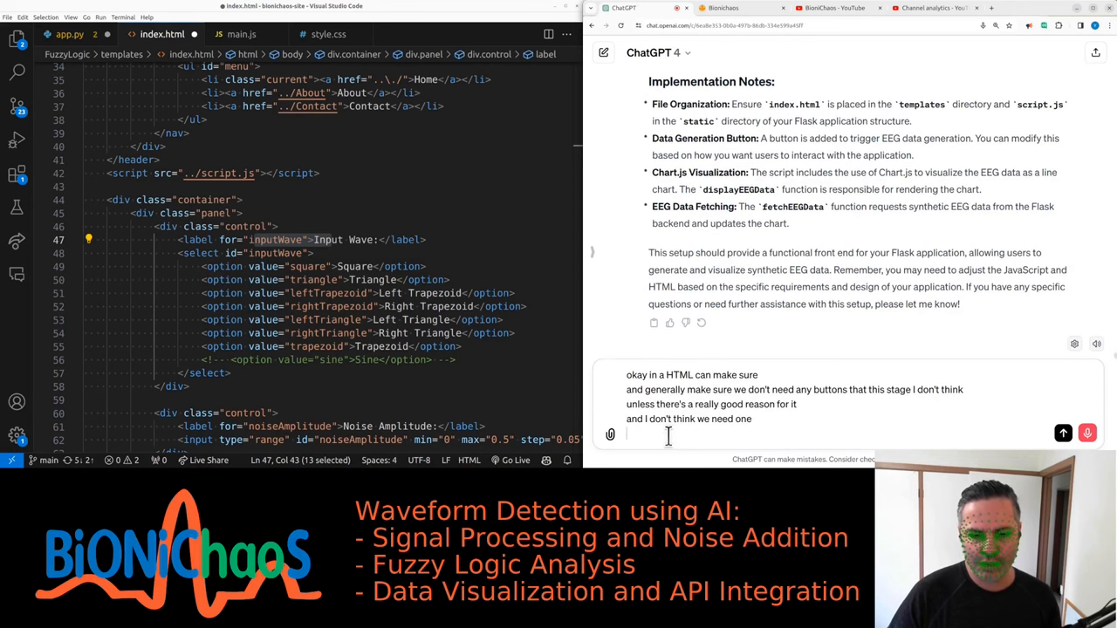
text(just load)
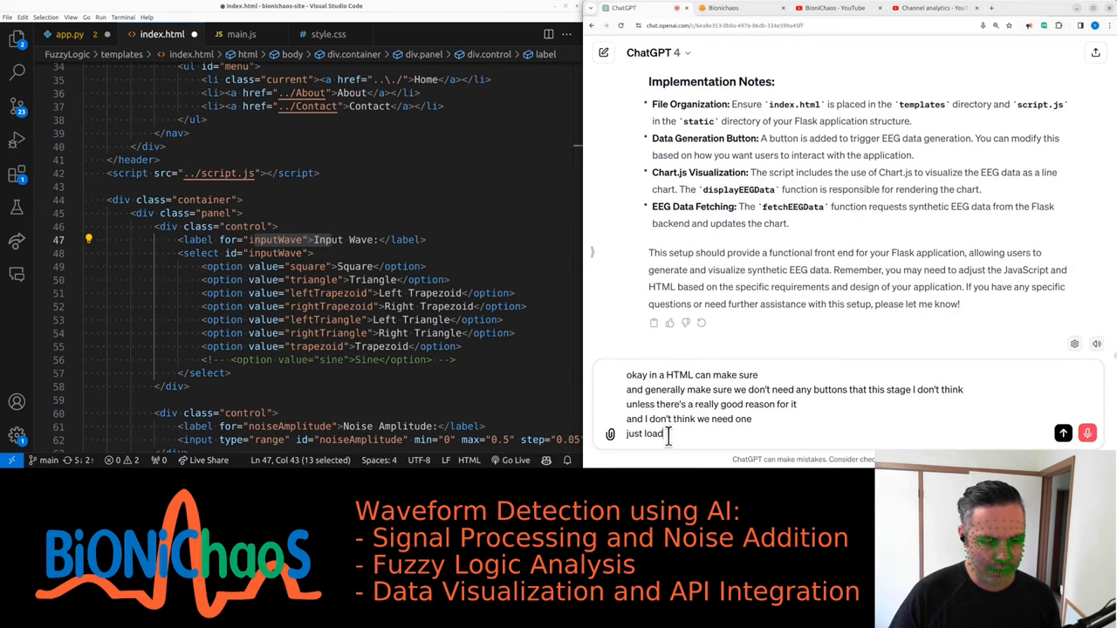
text(synthetic data when the page loads)
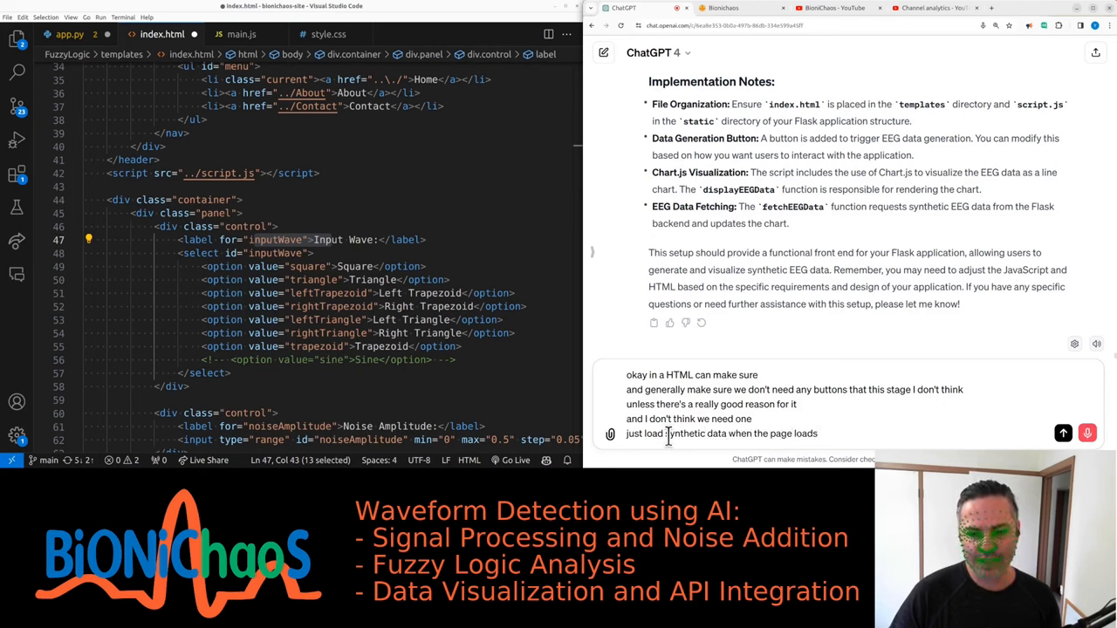
text(make sure we have this scroller)
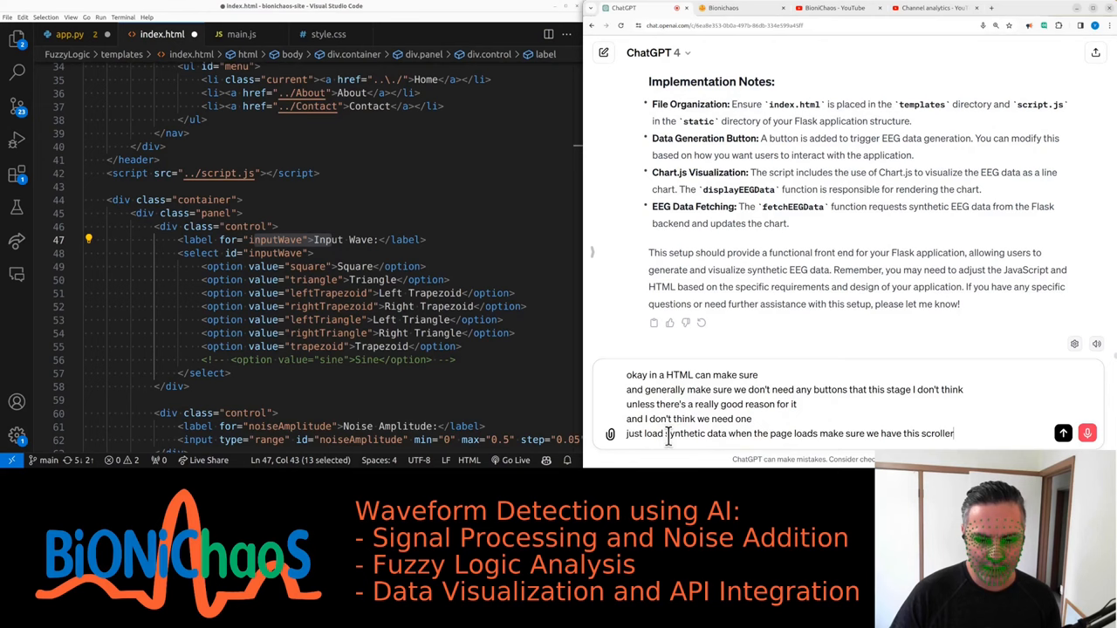
text(so we would like to load them)
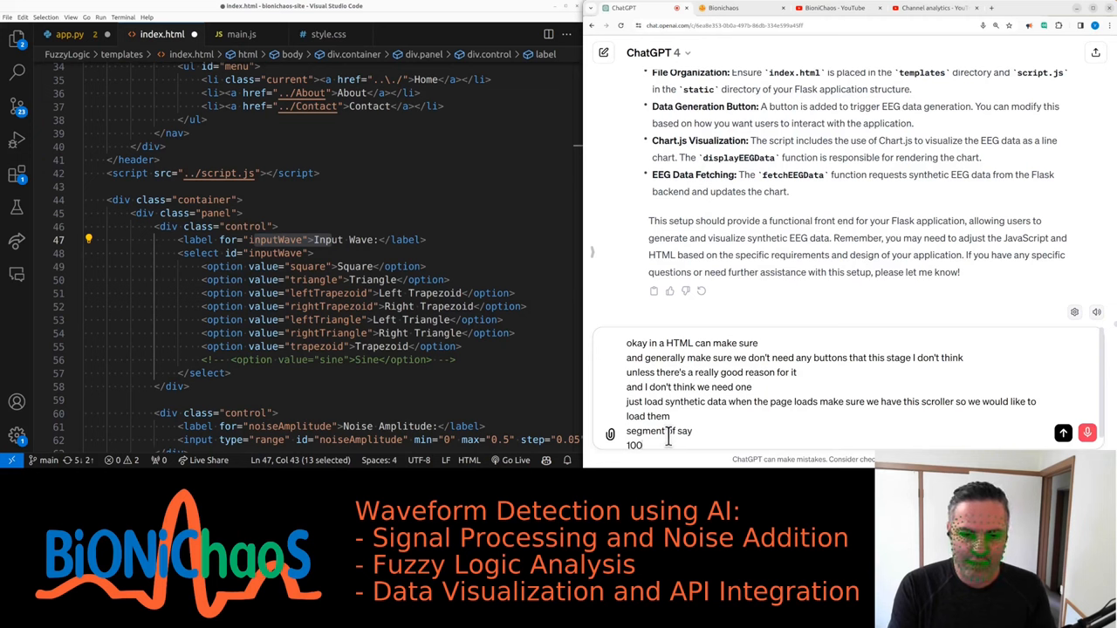
text(seconds)
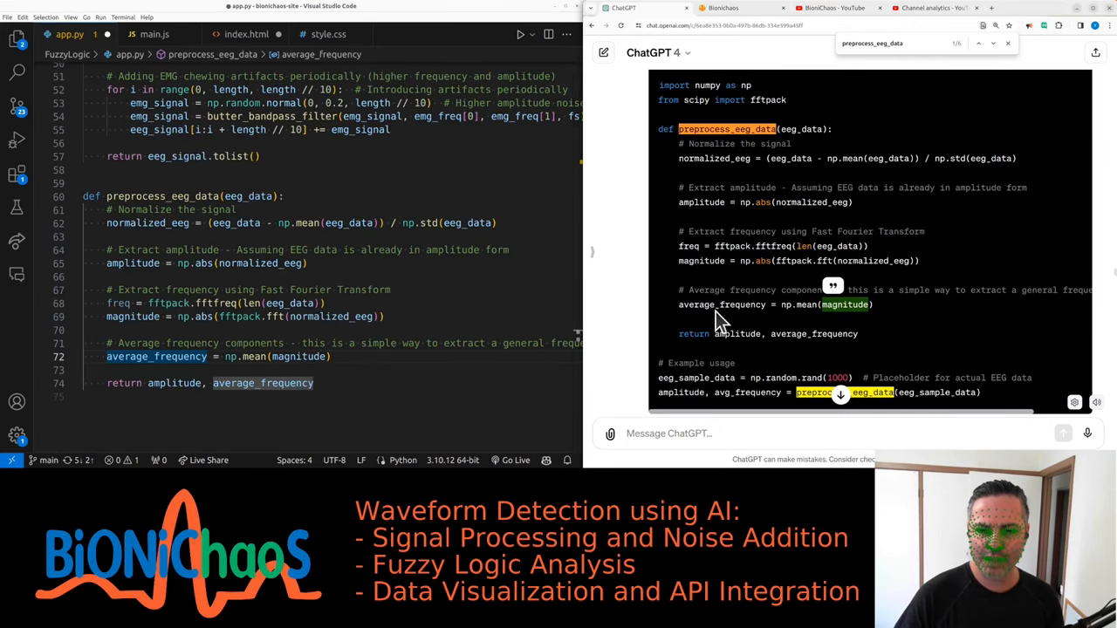
mouse_move(814, 310)
text(analyze_eeg)
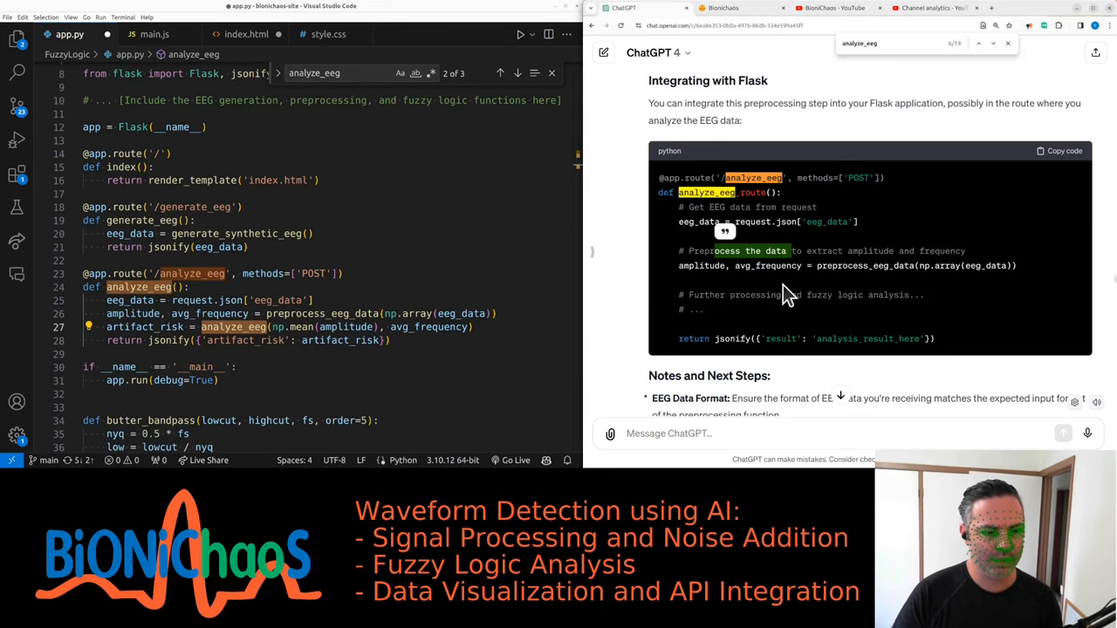
Step: Scroll through app.py to review the pasted preprocess_eeg_data and analyze_eeg code
scroll(down, 3)
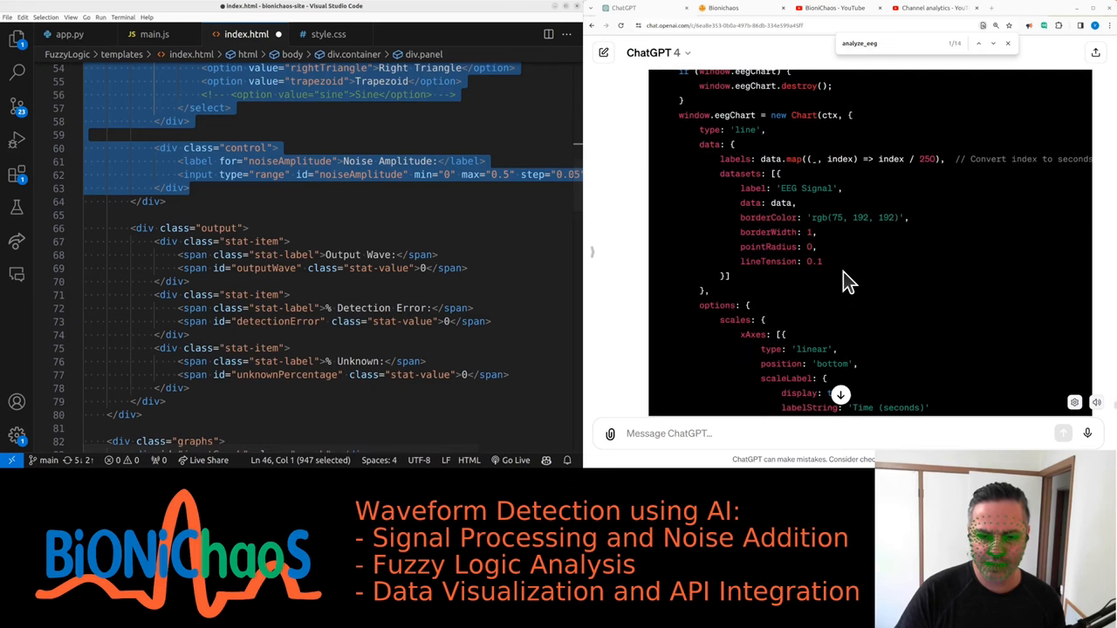
Step: Ask ChatGPT to rebuild style.css using the pasted miradors colour variables
scroll(down, 3)
text(make sure css file has:)
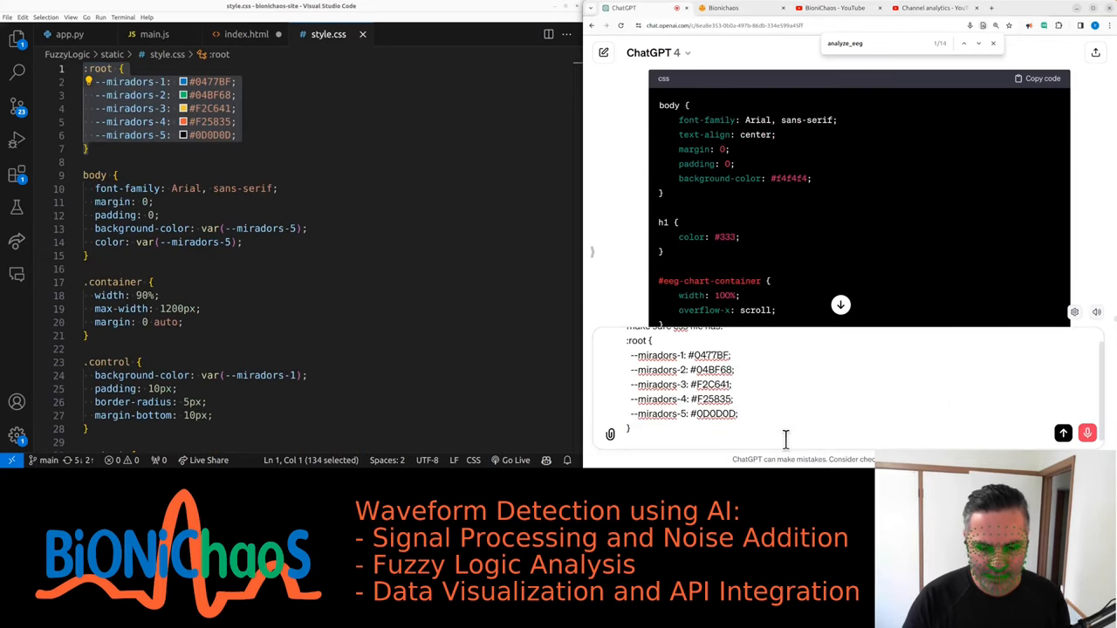
text(please make sure that CSS file starts and)
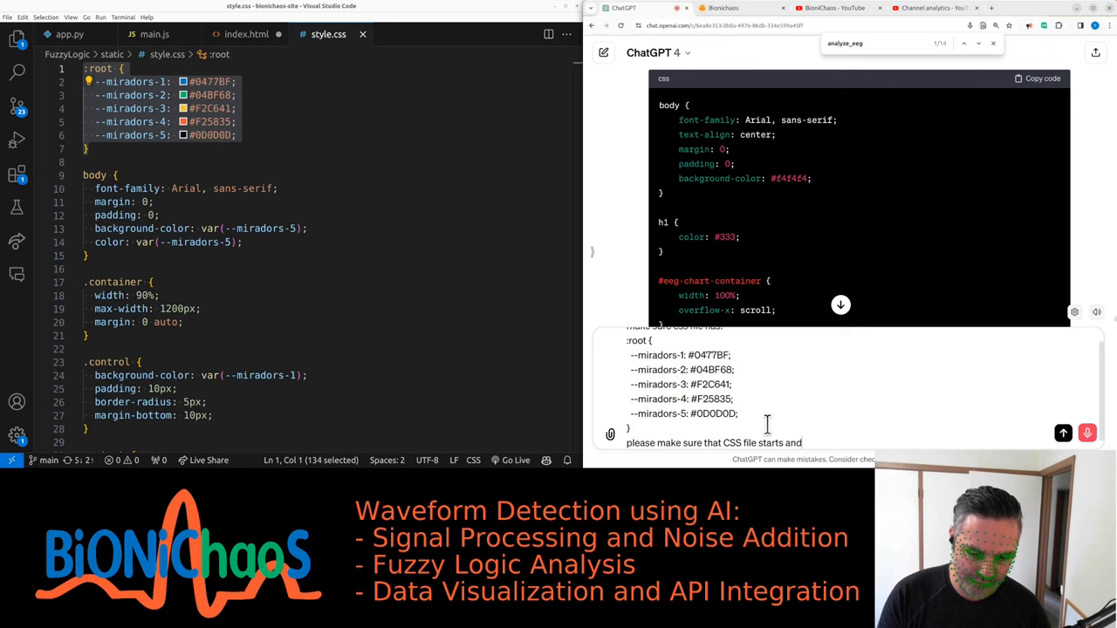
text(using the following)
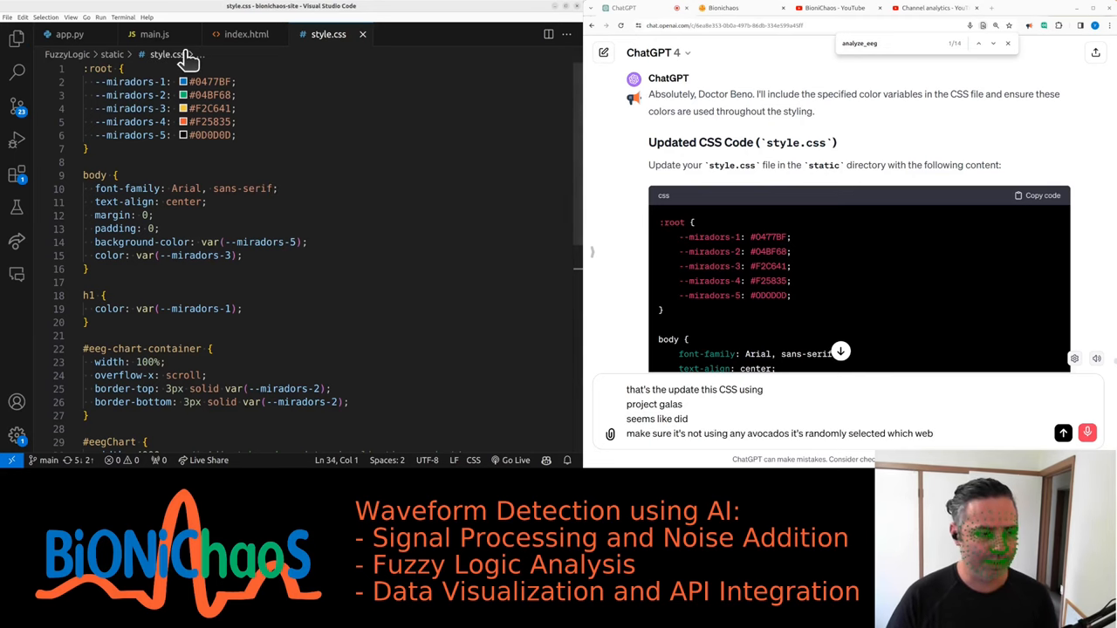
click(70, 34)
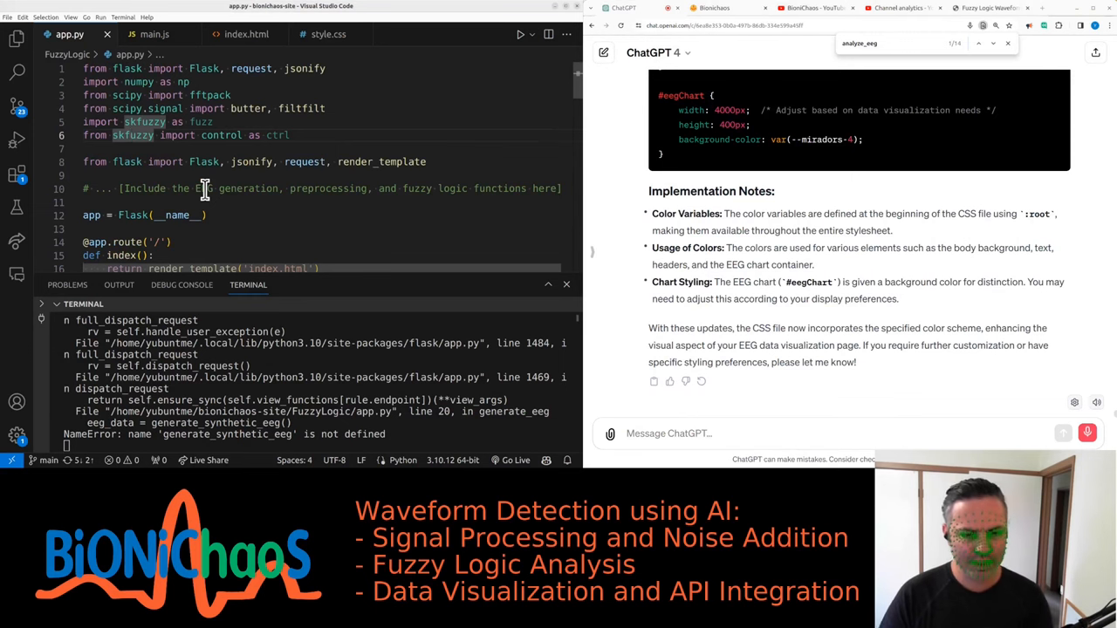
Step: Draft a ChatGPT note about the error and comment out the old index.html containers
text(something missing)
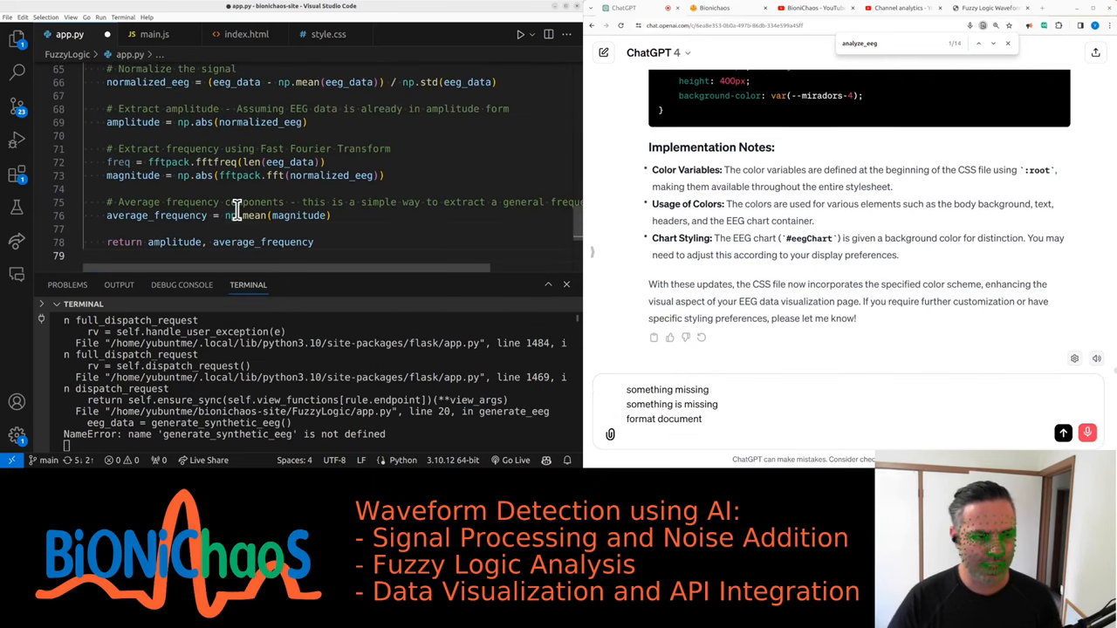
text(Lily 80 lines of code)
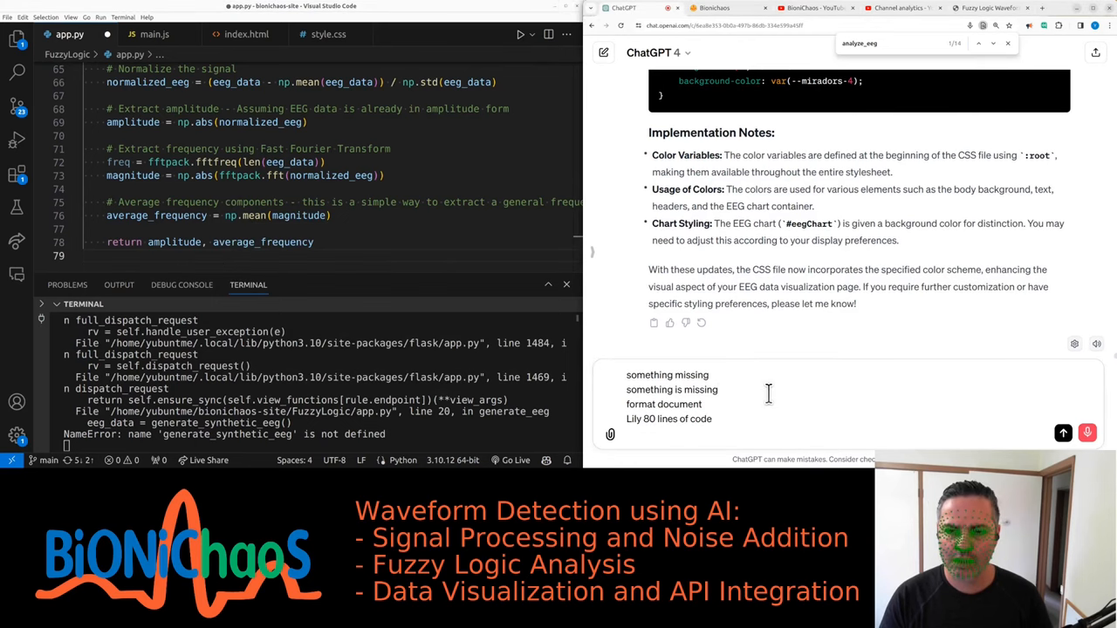
text(something is missing)
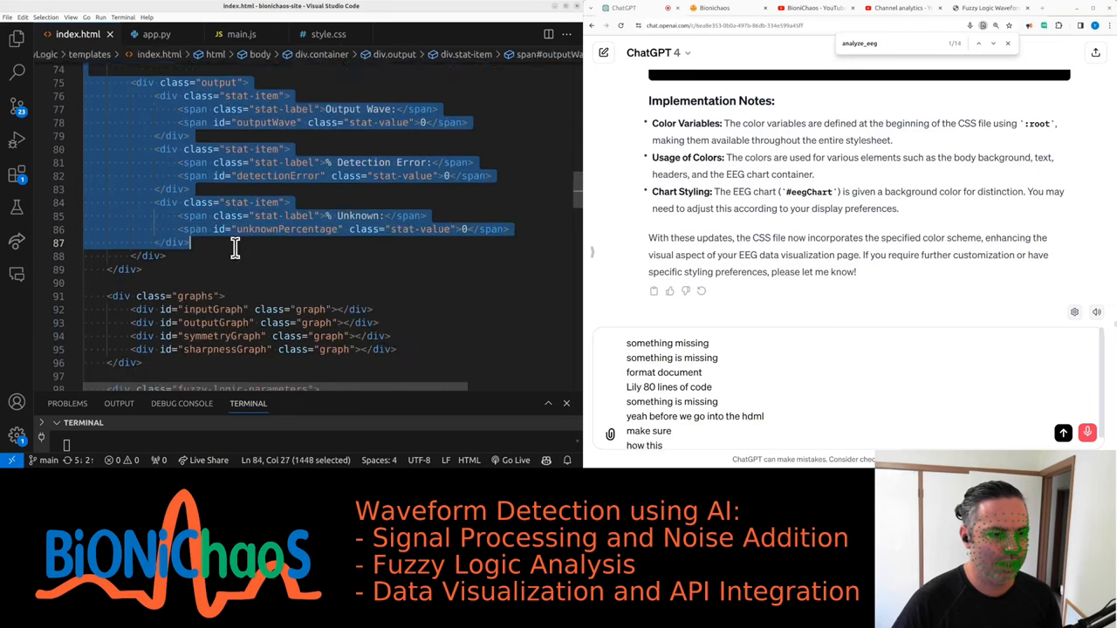
scroll(down, 3)
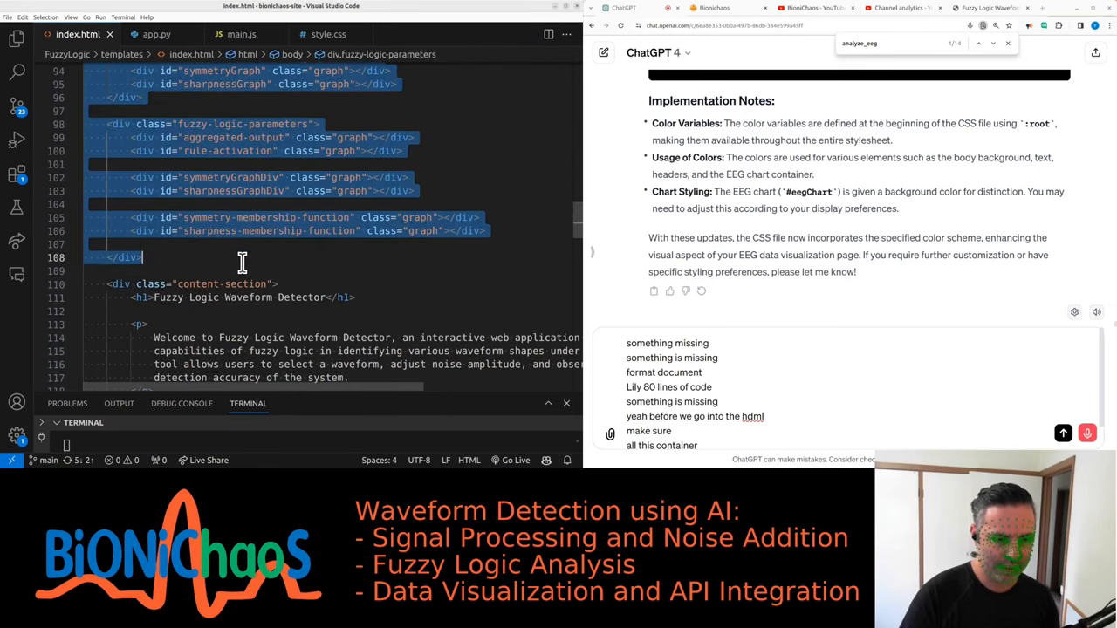
text(-->)
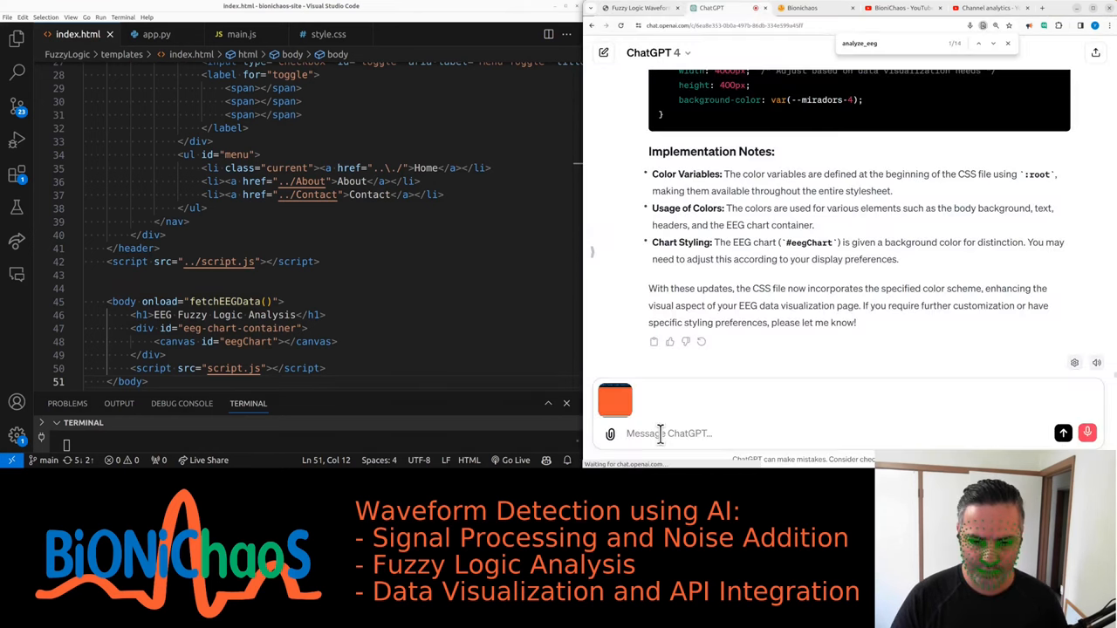
Step: Ask the inline chat to 'Turn this into a separate section' and accept the generated <section>
text(there's)
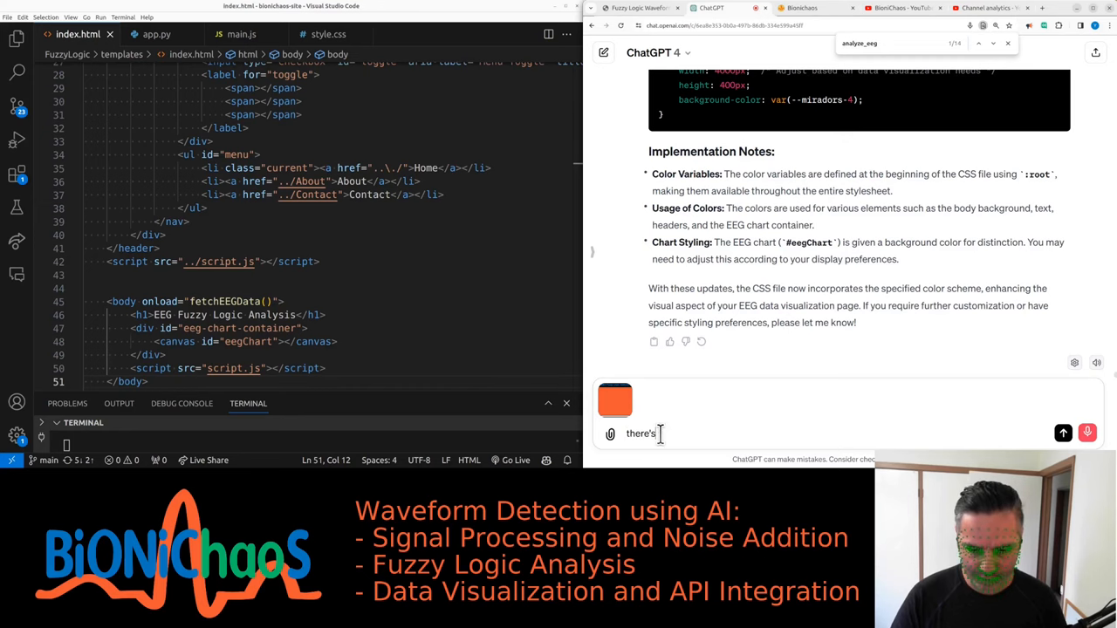
text(o visible in)
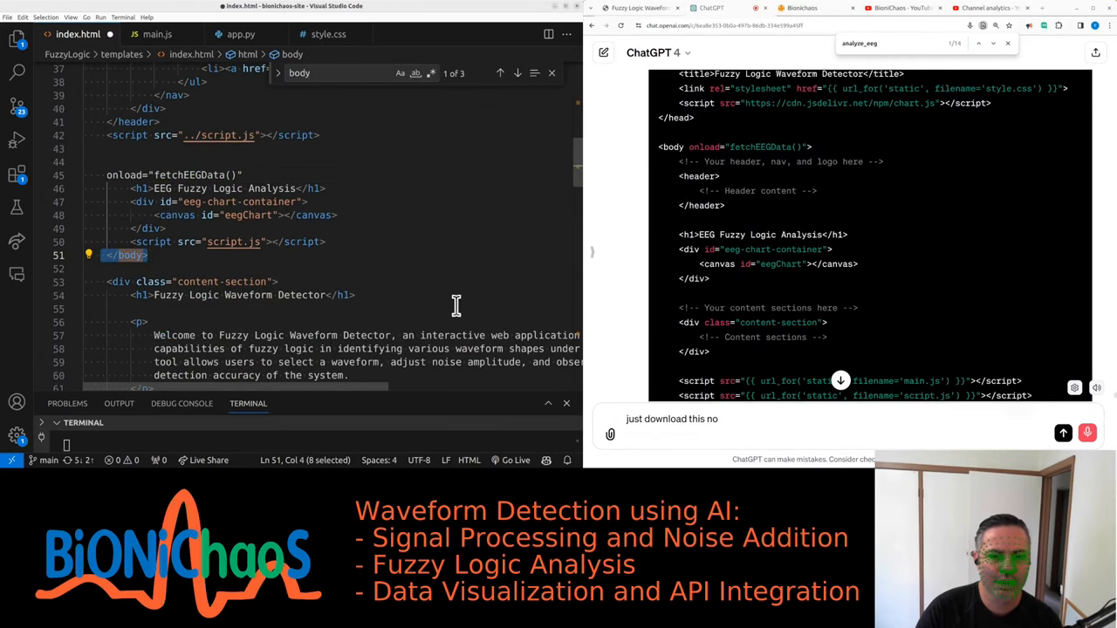
text(let's turn)
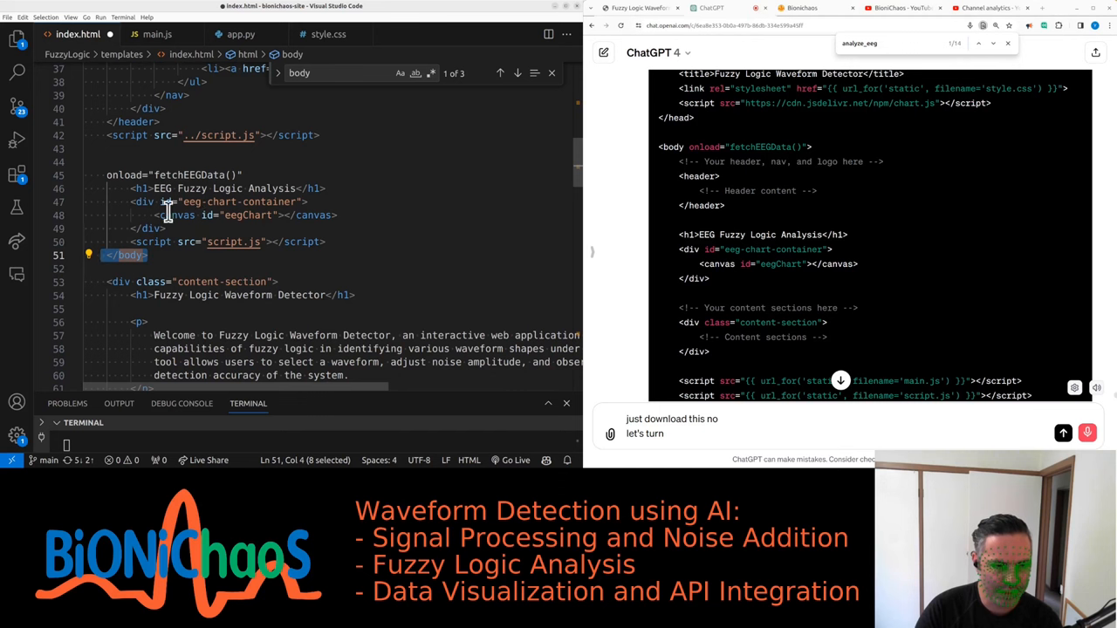
text(this into a separate section)
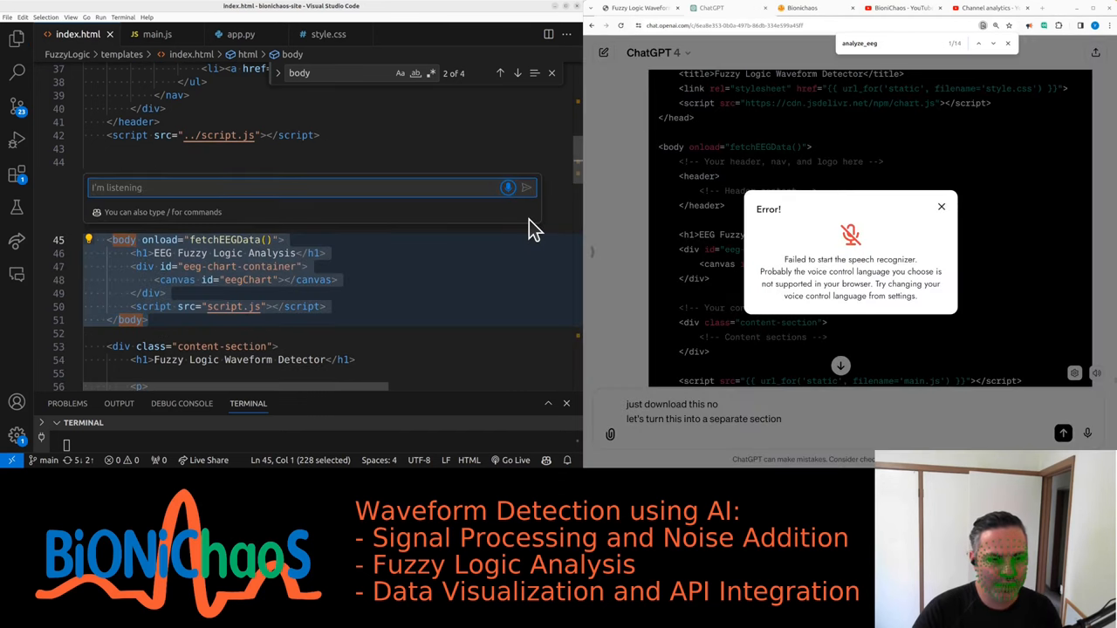
text(Turn this into a separate)
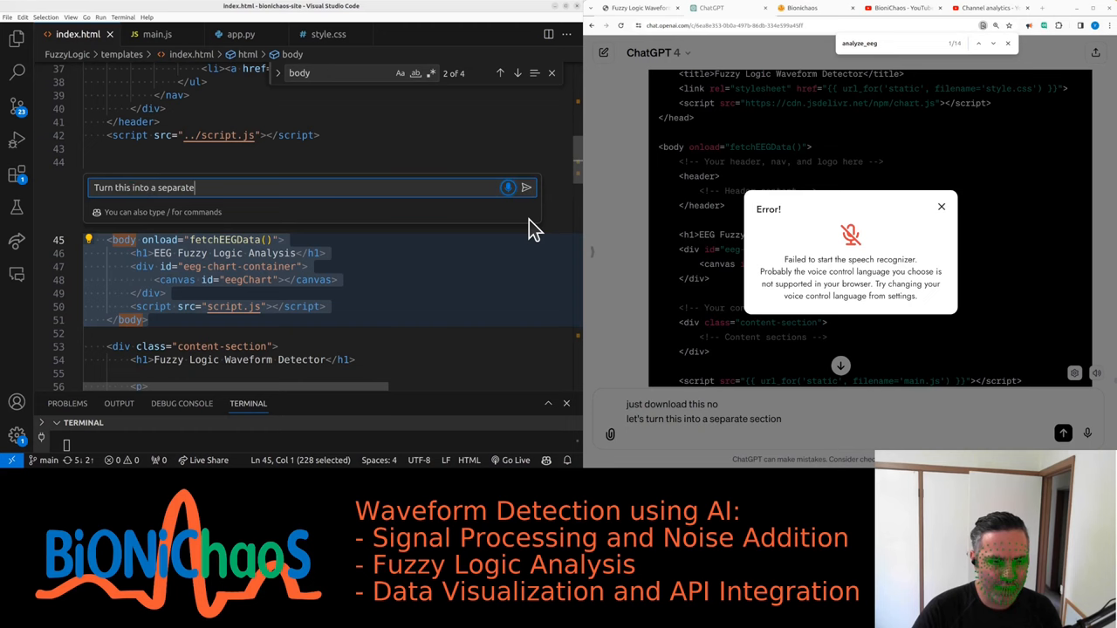
click(525, 186)
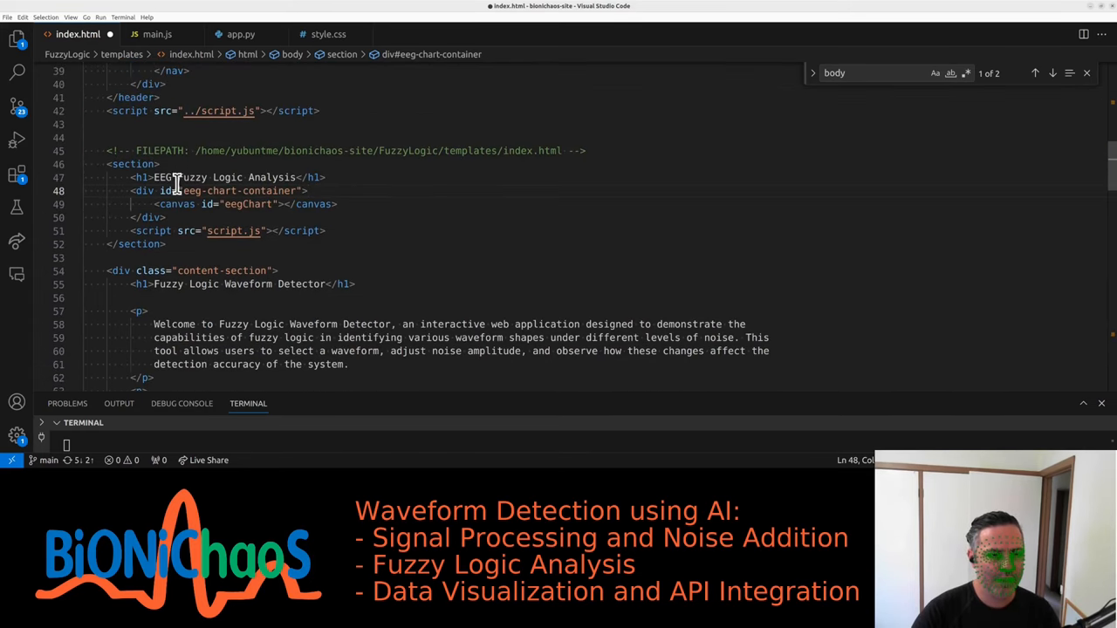
double_click(212, 150)
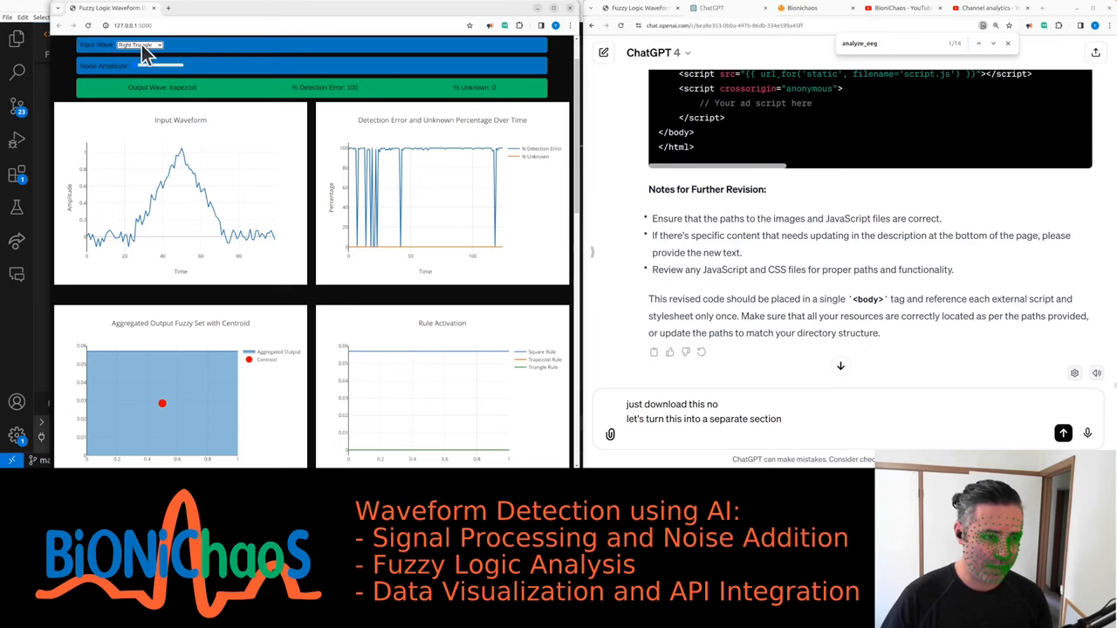
click(140, 44)
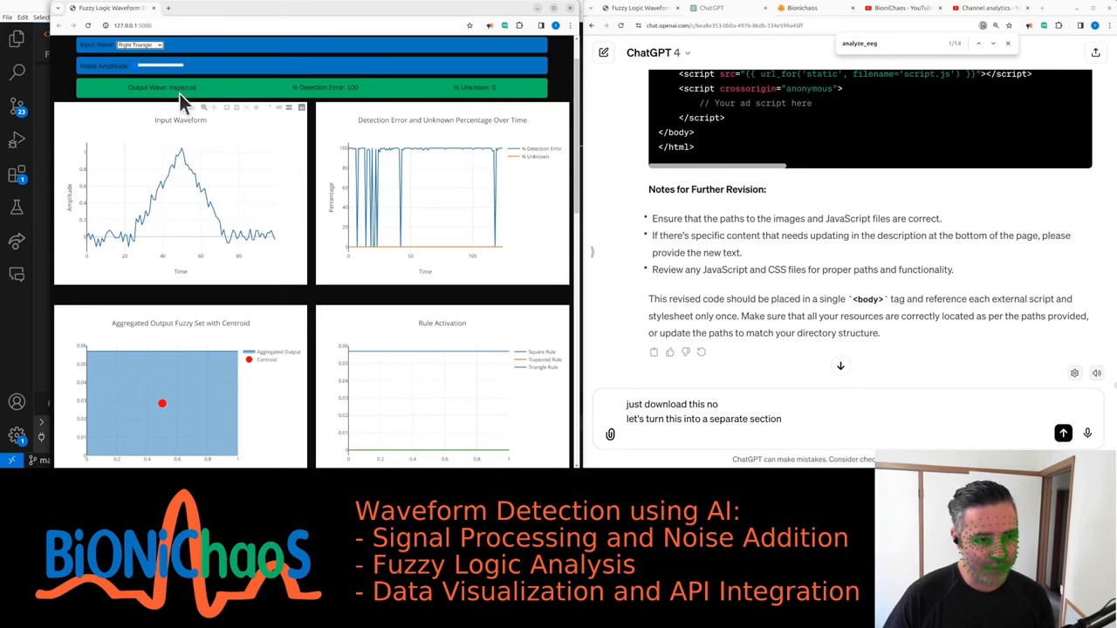
mouse_move(220, 85)
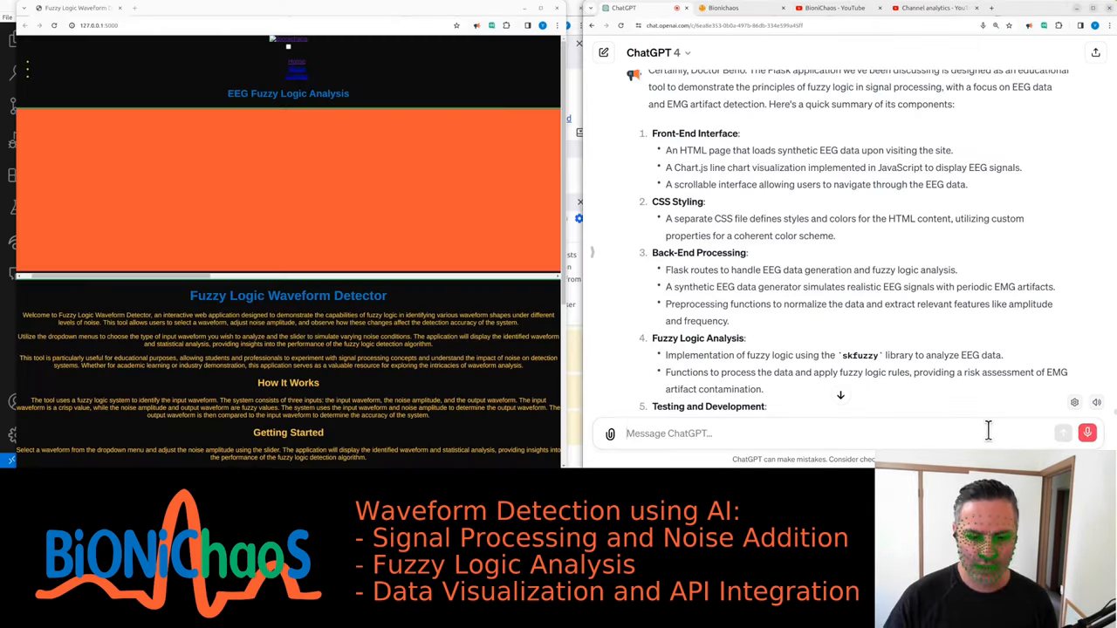
Step: Report that the EEG chart is only filled with red
text(there are a couple things that we need to fix)
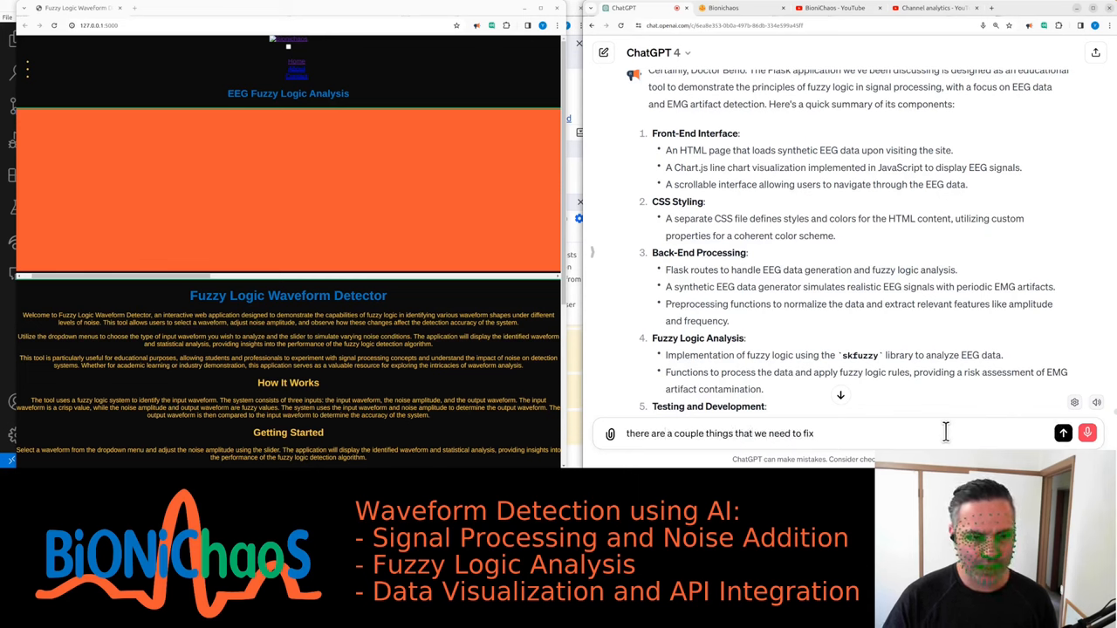
text(first when it make sure the EEG signal is actually)
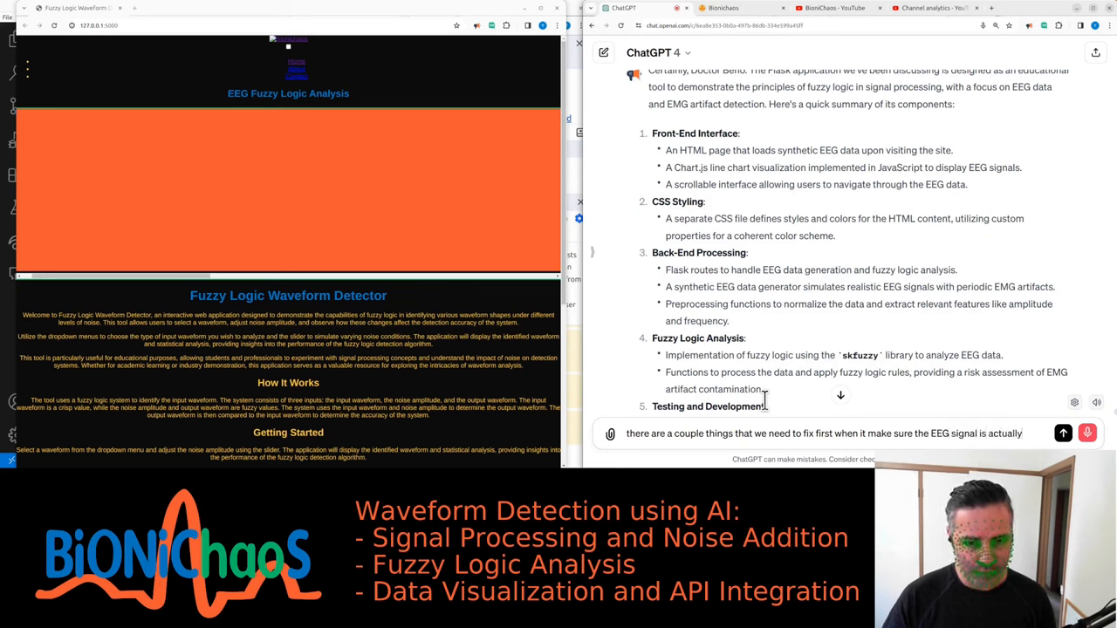
text(visible currently only see here)
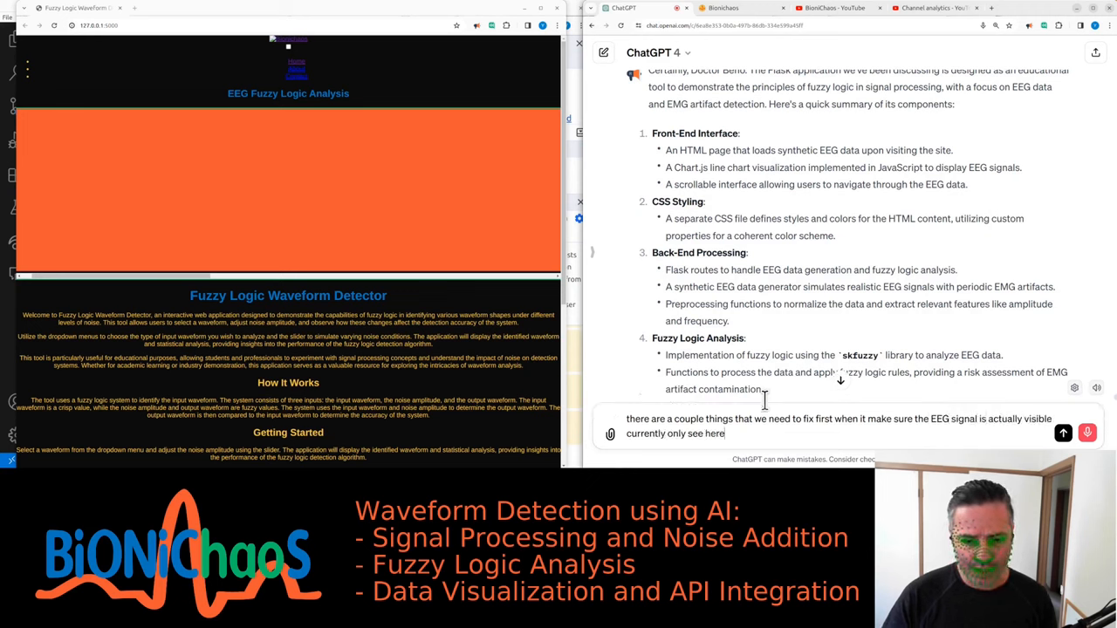
text(a red)
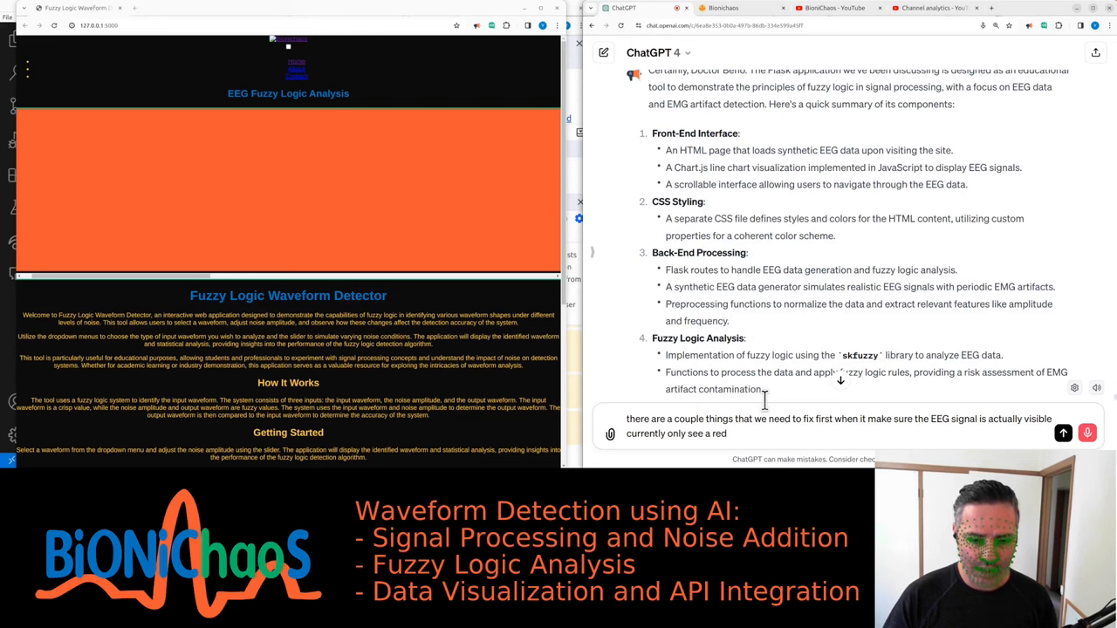
Step: Ask to display the whole fuzzy logic processing, including membership functions
text(in the chart just filled with red second)
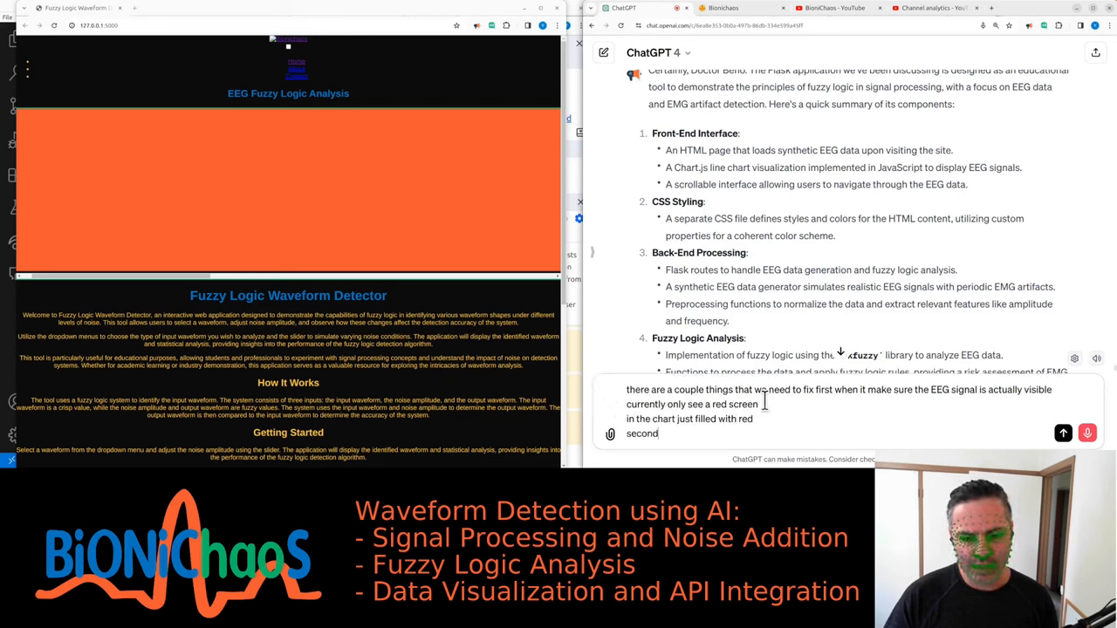
text(way would like to display)
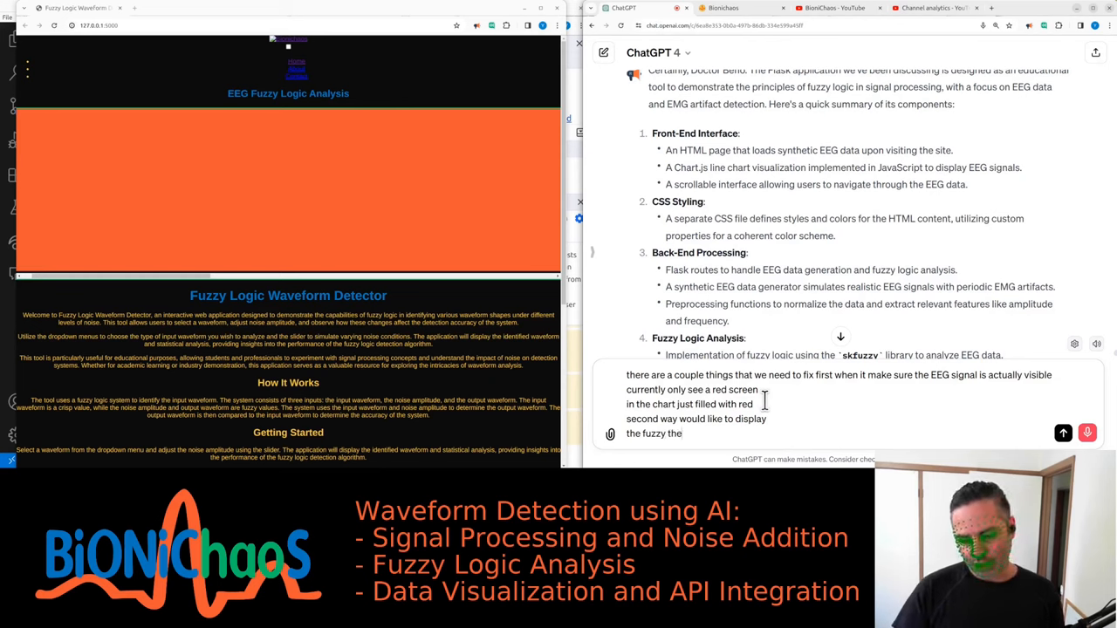
text(whole fuzzle logic detection decision processing)
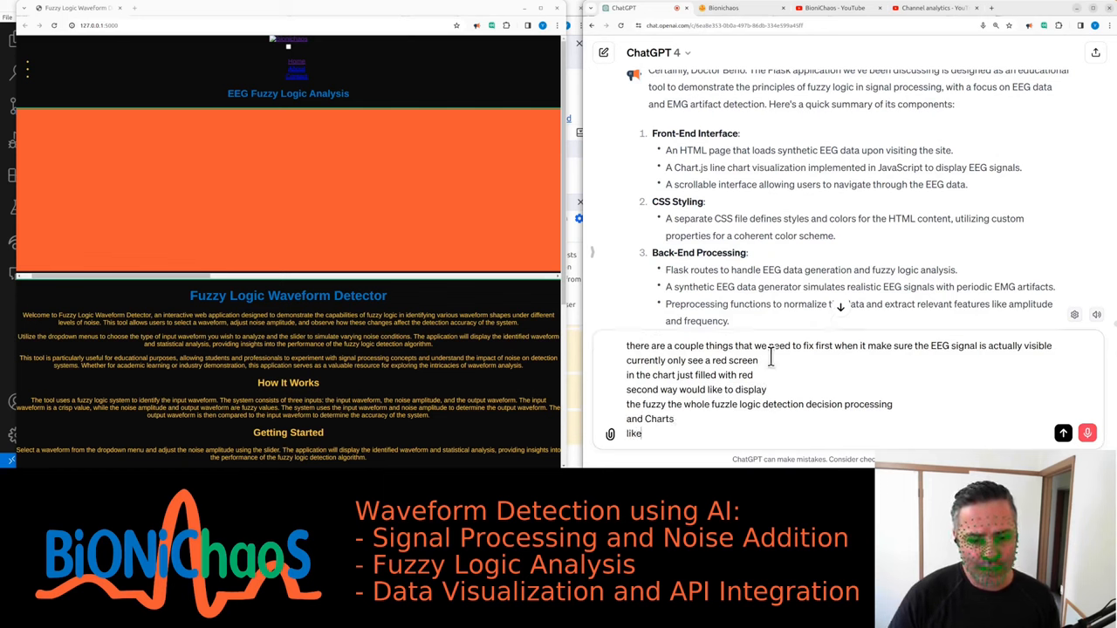
text(the membership functions)
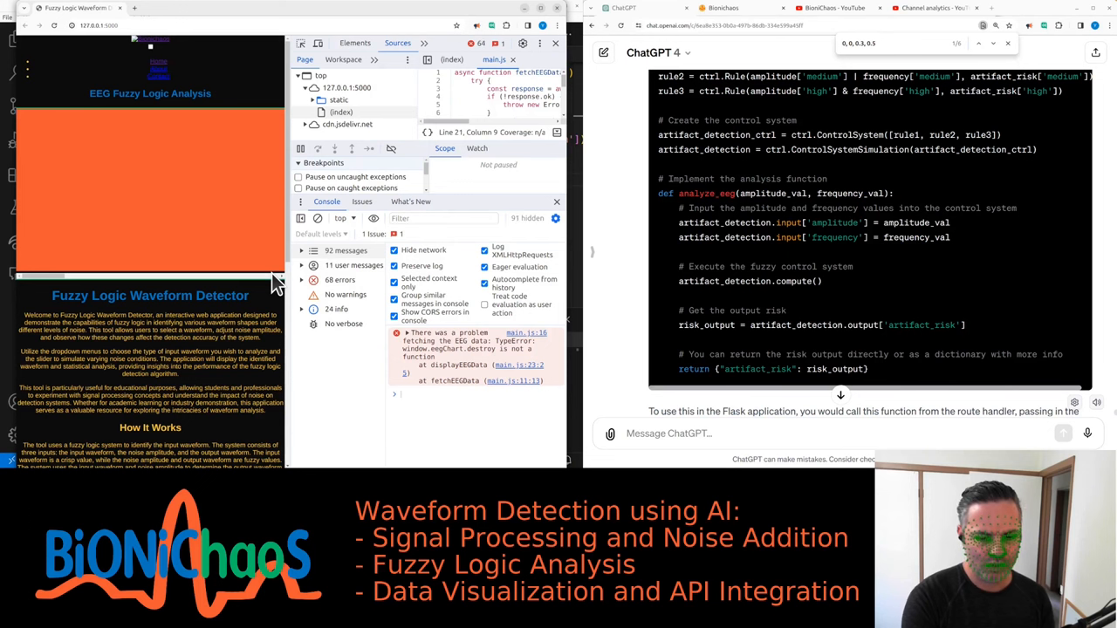
mouse_move(434, 362)
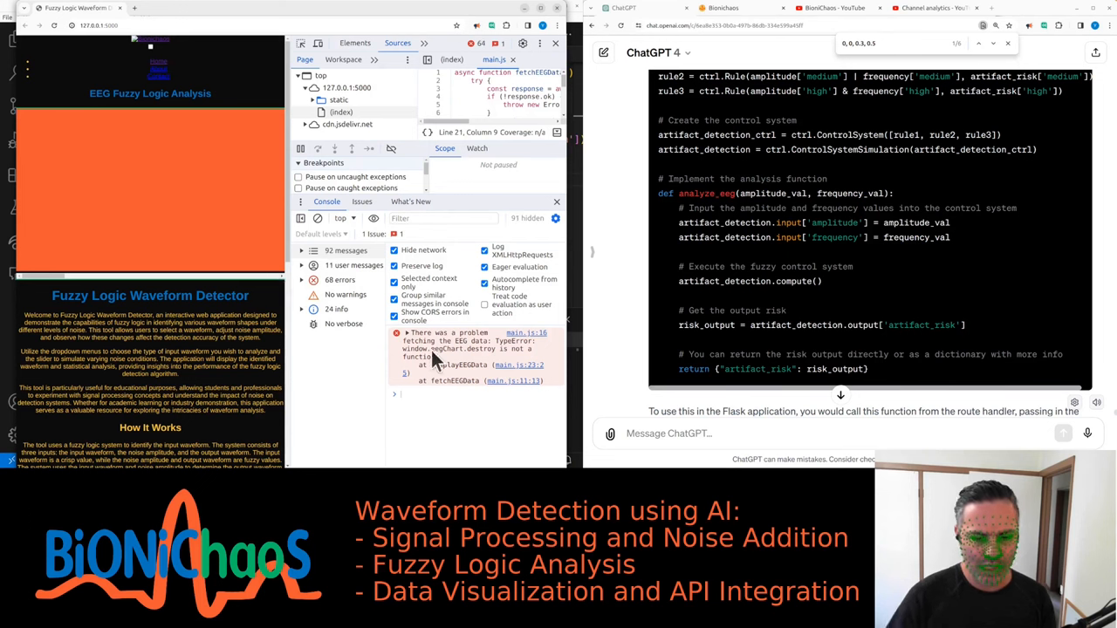
mouse_move(505, 388)
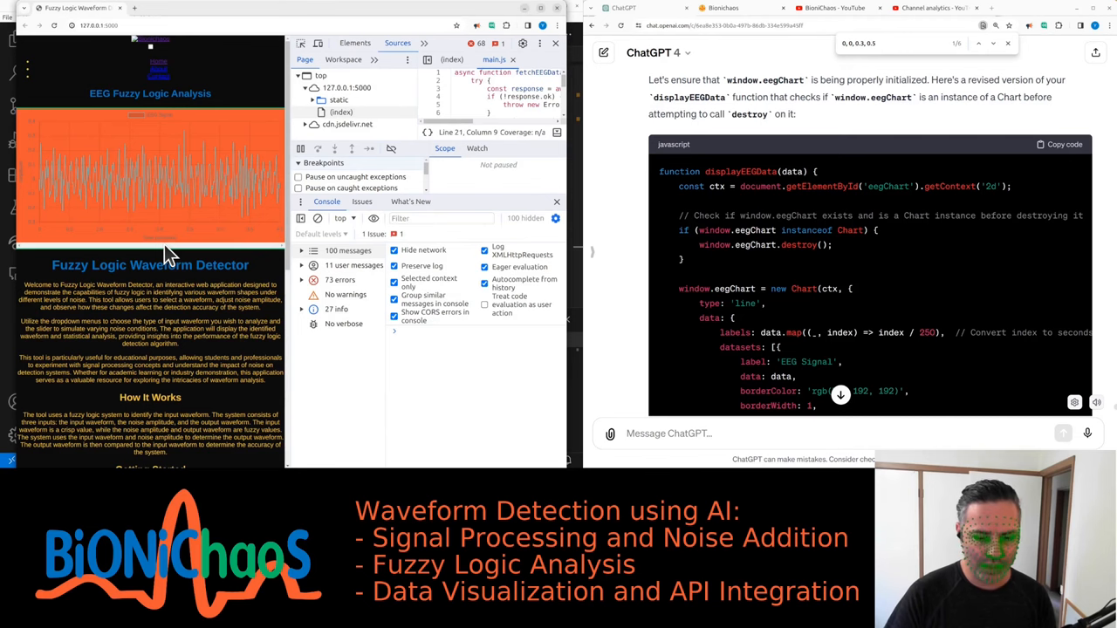
mouse_move(144, 117)
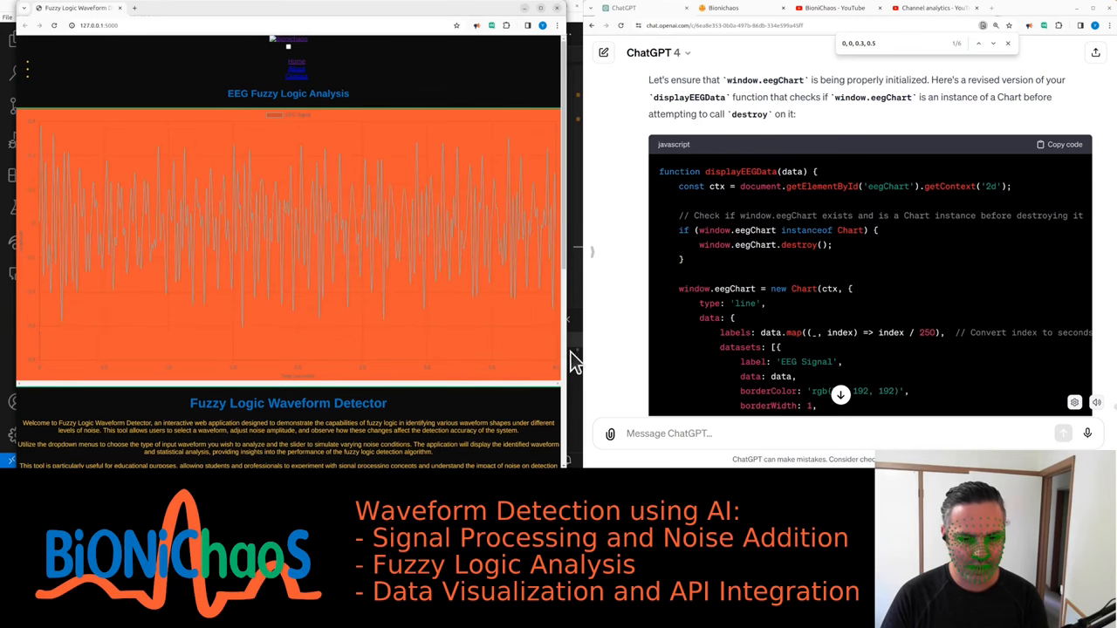
Step: Share the app screenshot, noting the EEG looks legit but the scroller shows nothing
scroll(down, 3)
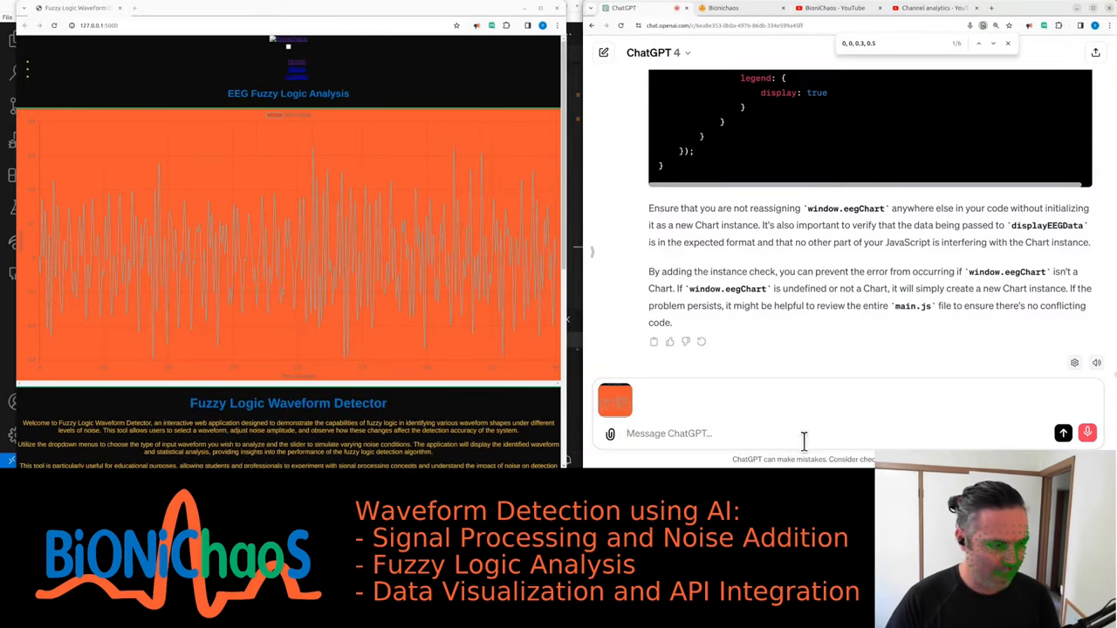
text(hey this is the app that I get)
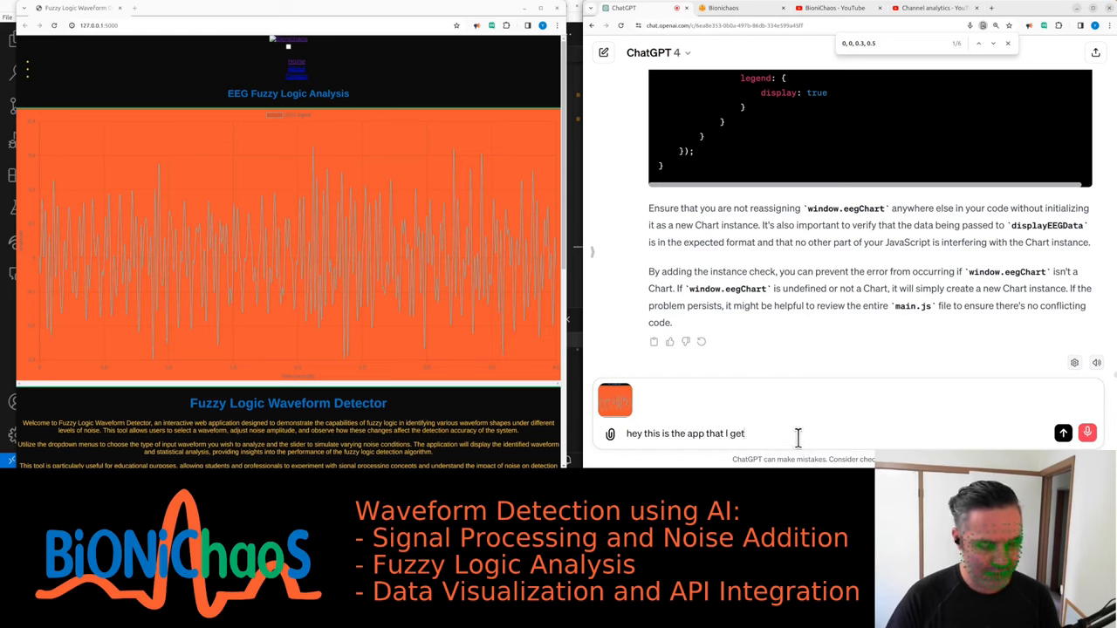
text(looks like)
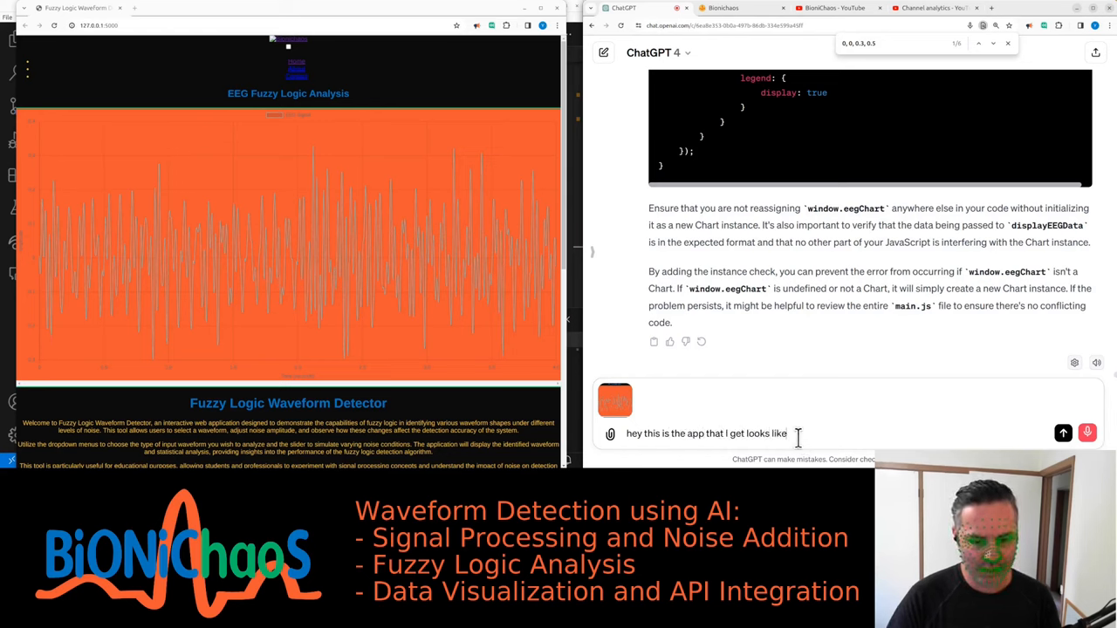
text(legit EG that's good)
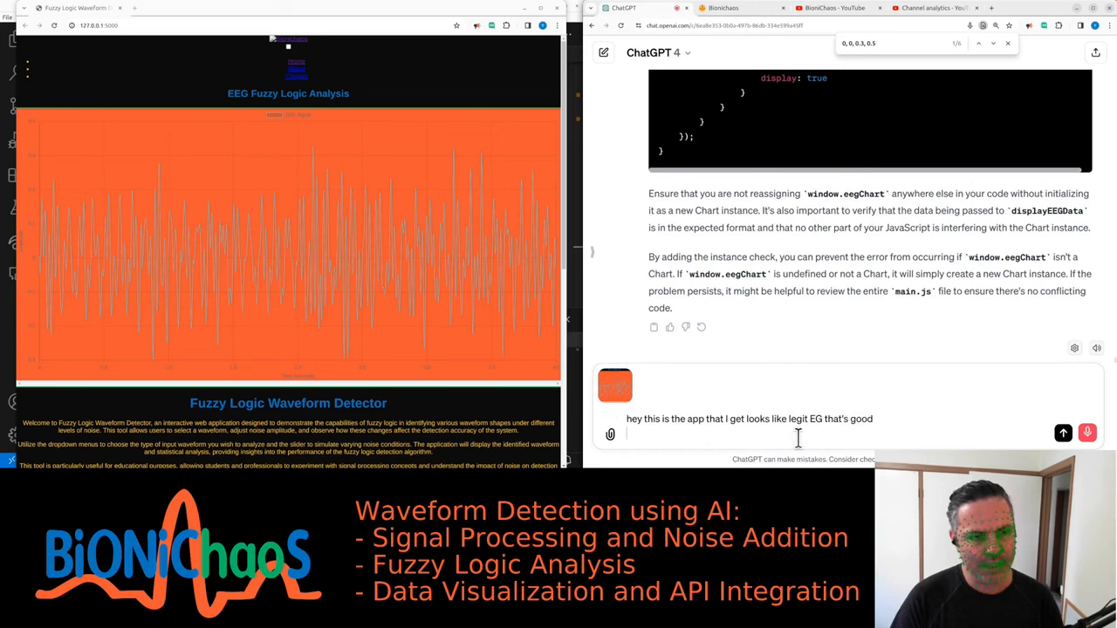
text(the scroller)
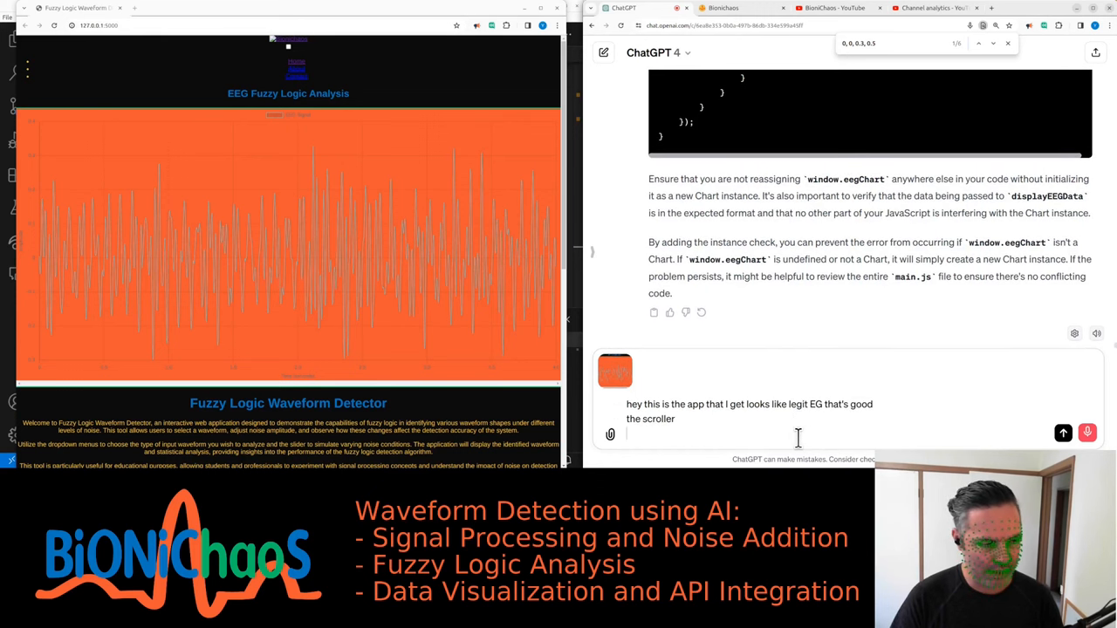
text(is I think it's)
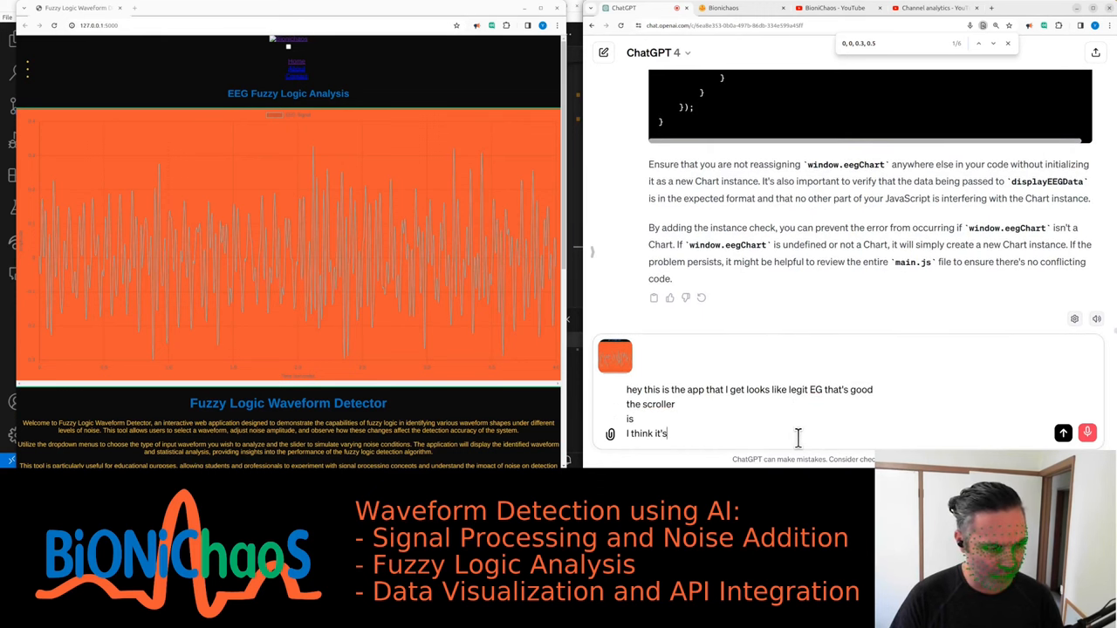
text(visible but there is nothing to scroll through)
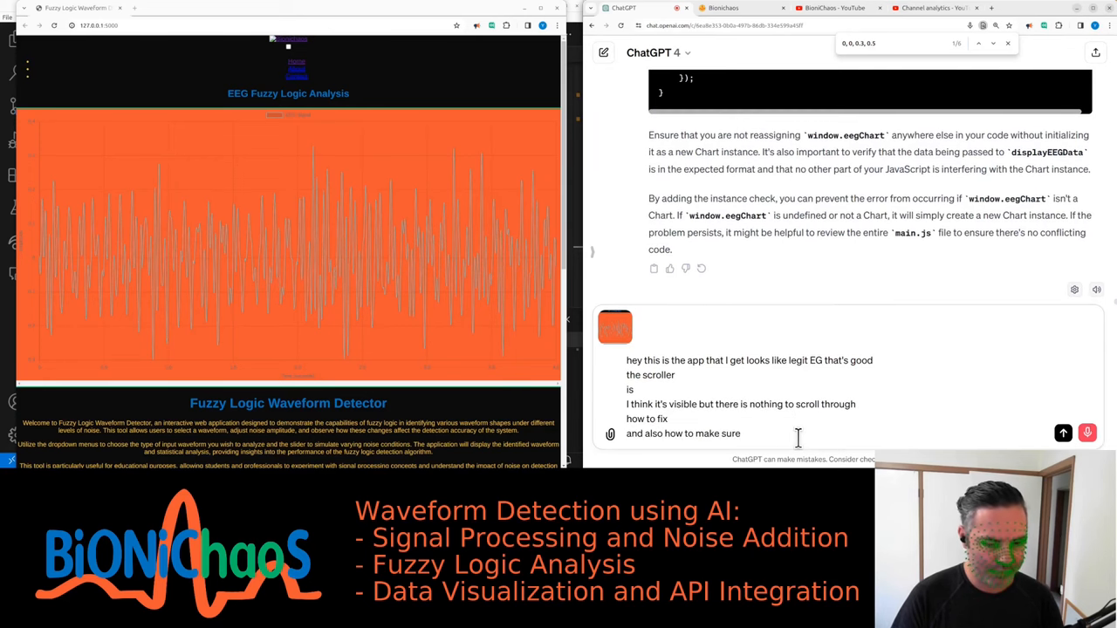
Step: Ask how to add EMG chewing artifacts to the synthetic EEG
text(they are EMG)
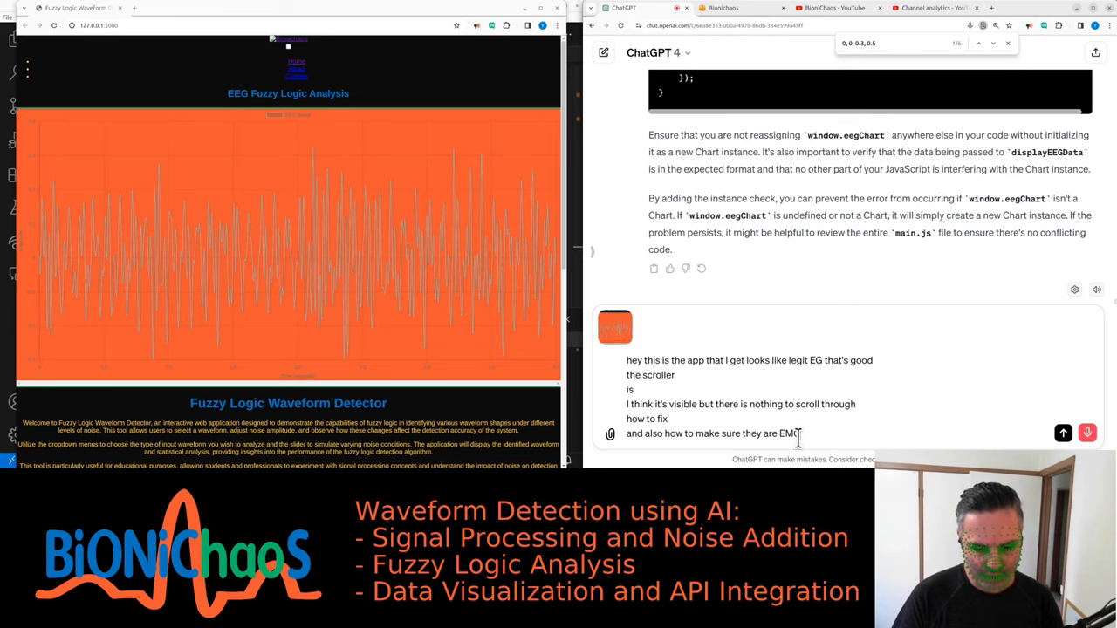
text(chewing artifacts within)
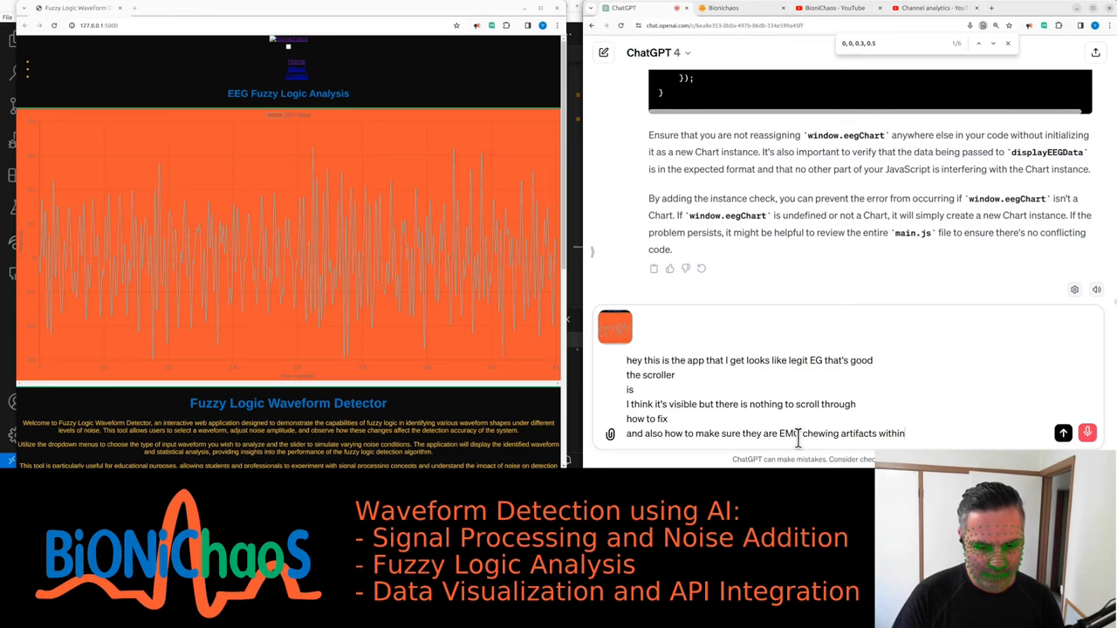
text(synthetic agg)
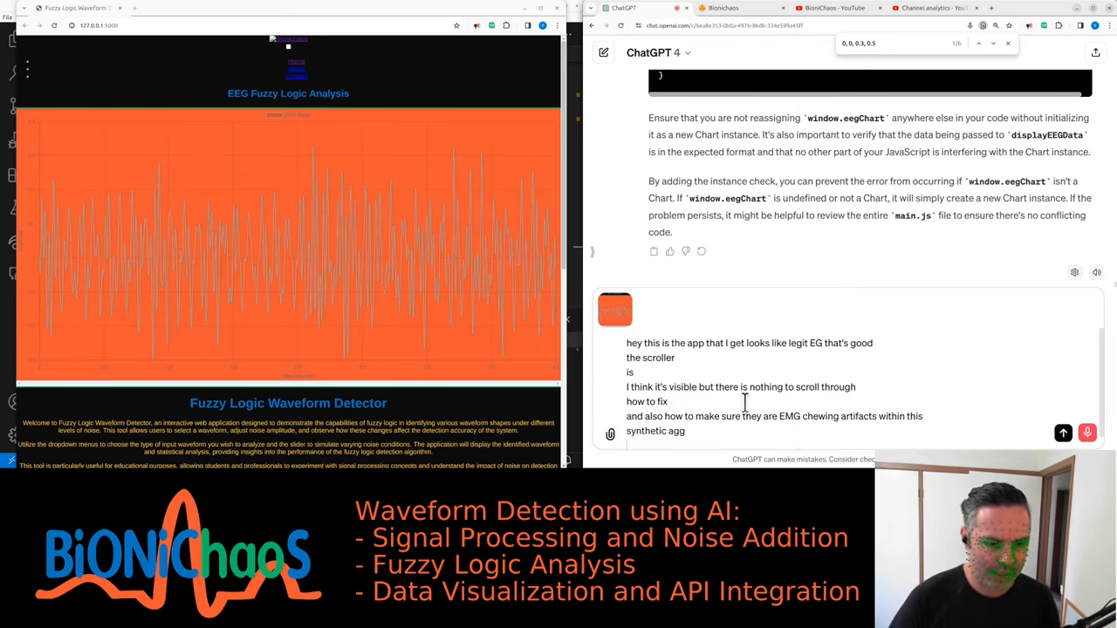
text(a coming it)
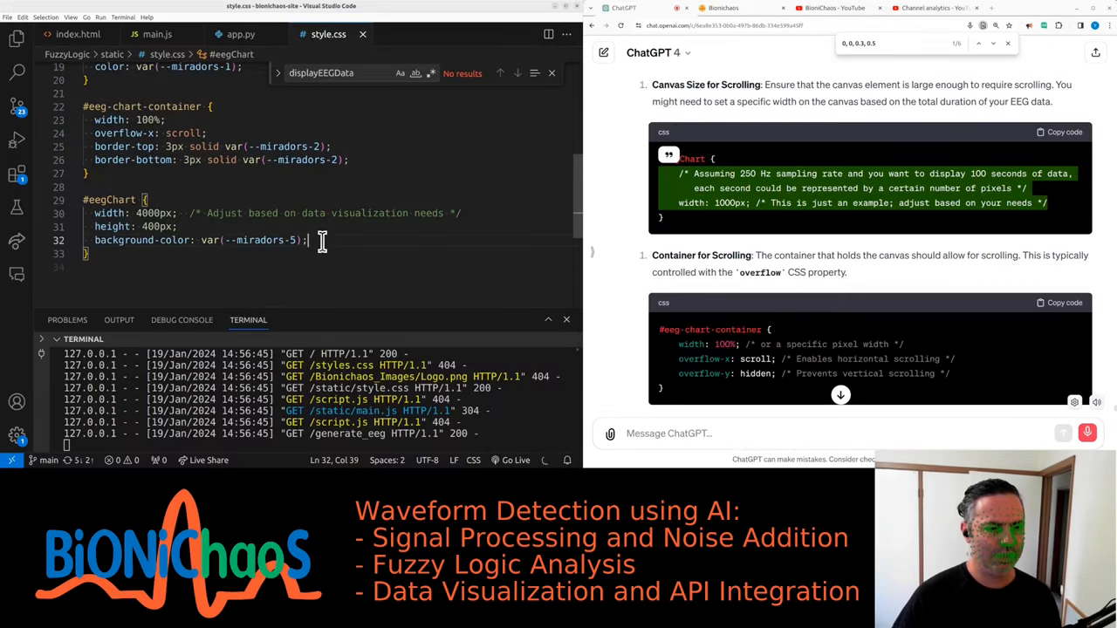
Step: Replace the #eegChart width with 1000px and type 'let's continue this next'
drag(95, 213, 307, 240)
text(it's quite clear but okay)
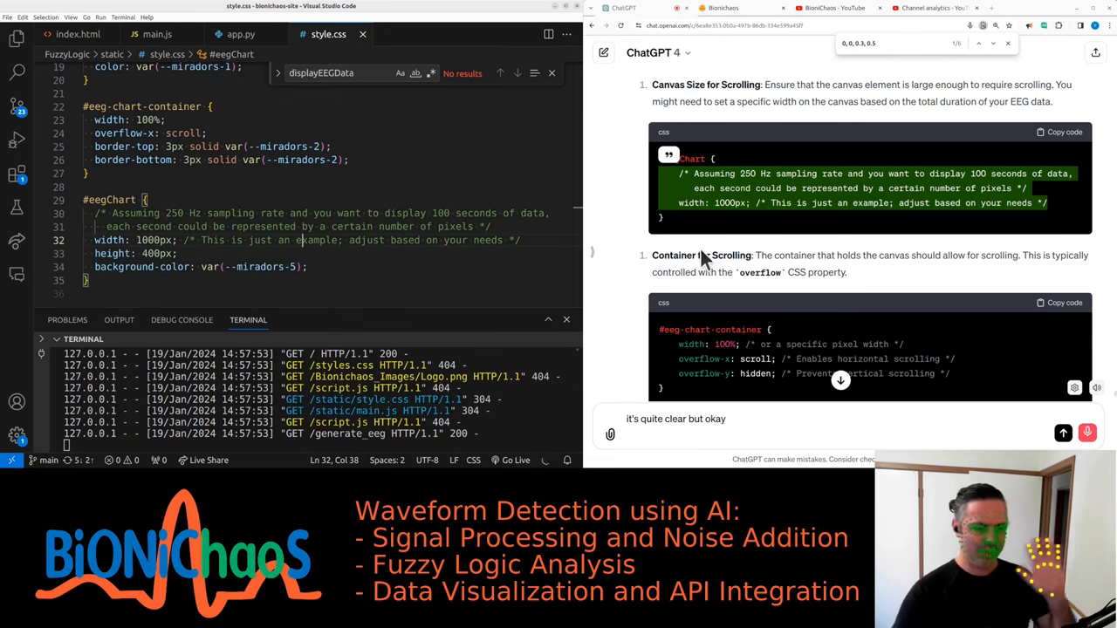
text(let's continue this next)
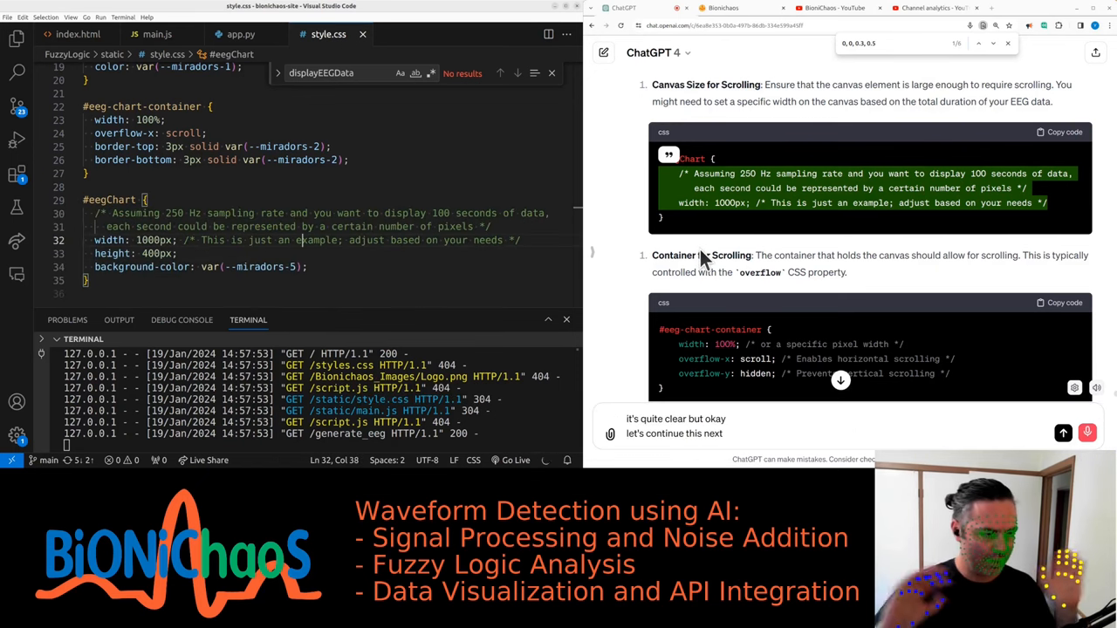